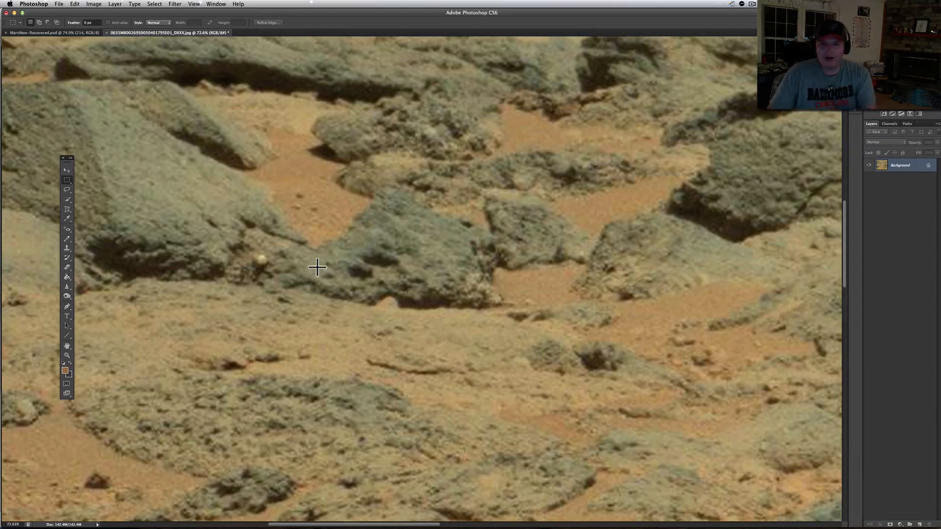
pyautogui.moveTo(252, 279)
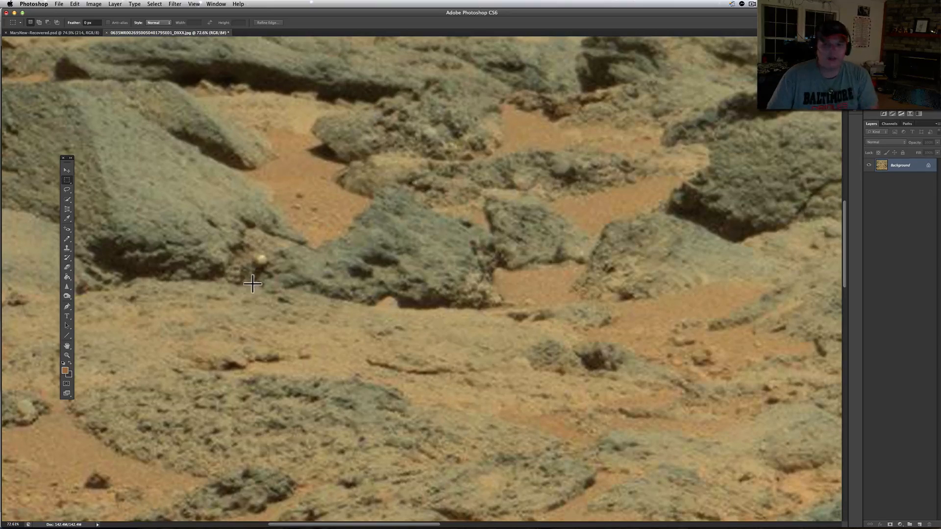
pyautogui.moveTo(147, 259)
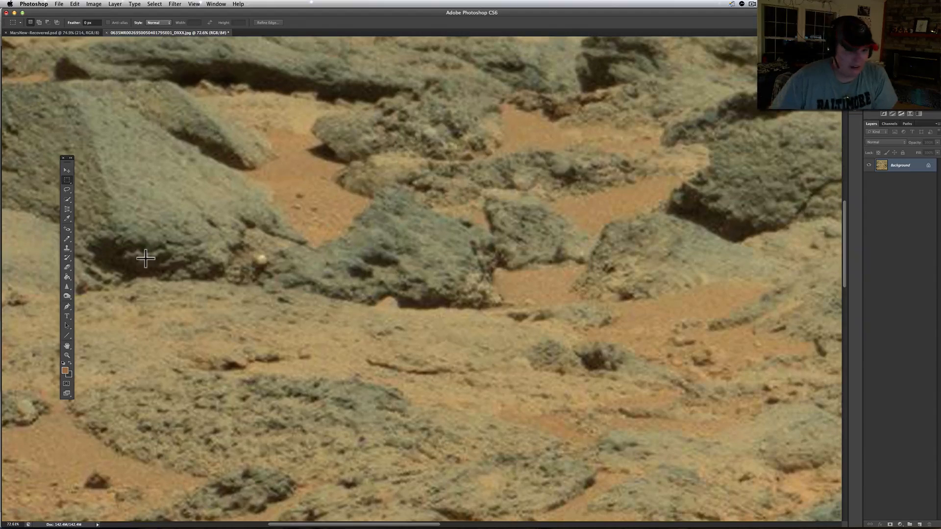
pyautogui.moveTo(173, 349)
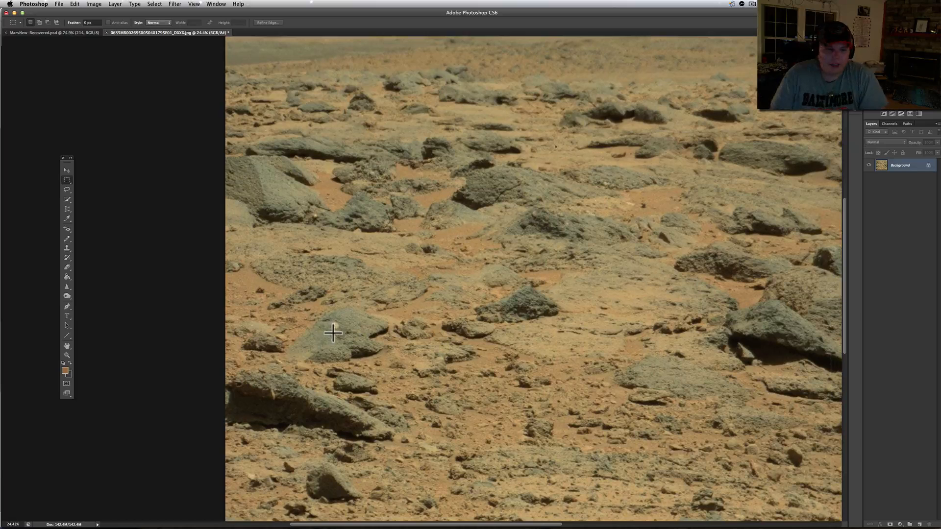
pyautogui.moveTo(426, 320)
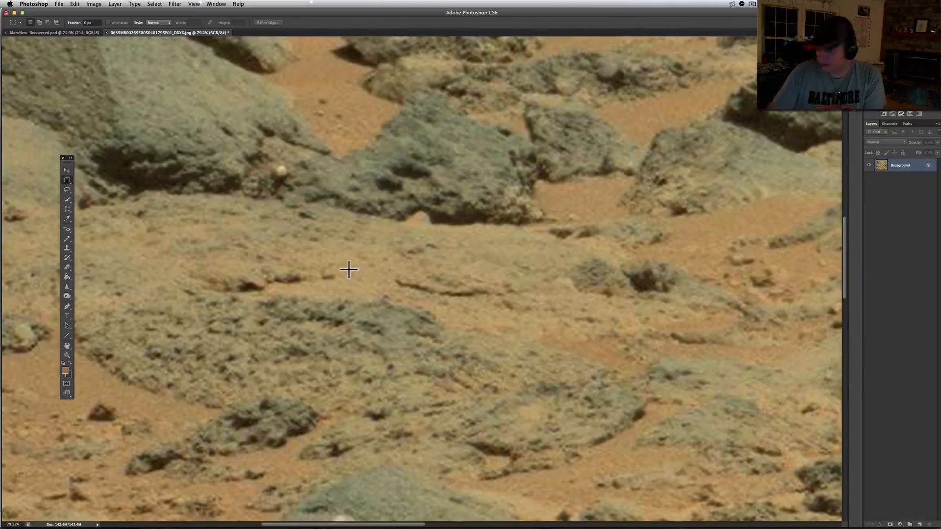
pyautogui.moveTo(246, 187)
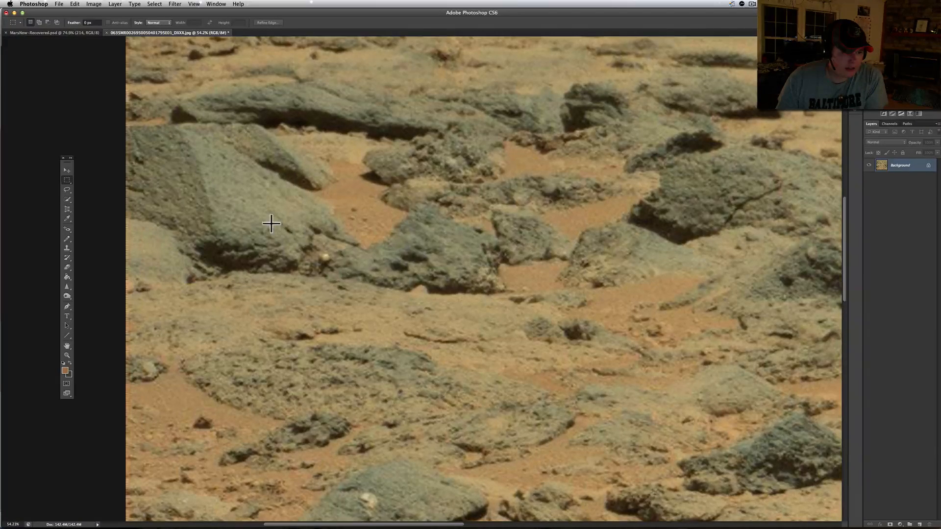
# Mark a rectangle around the small white sphere on the grey rock, then clear it
pyautogui.moveTo(270, 222); pyautogui.dragTo(356, 295)
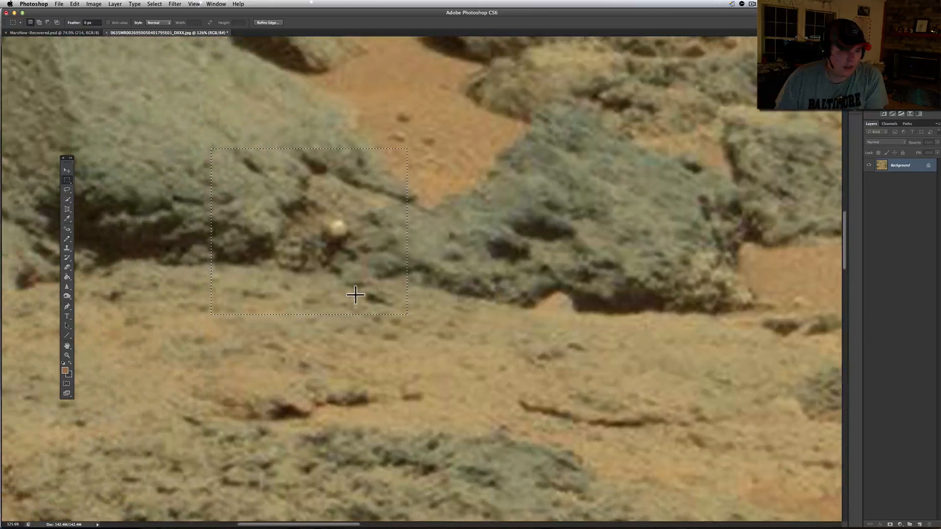
pyautogui.click(307, 237)
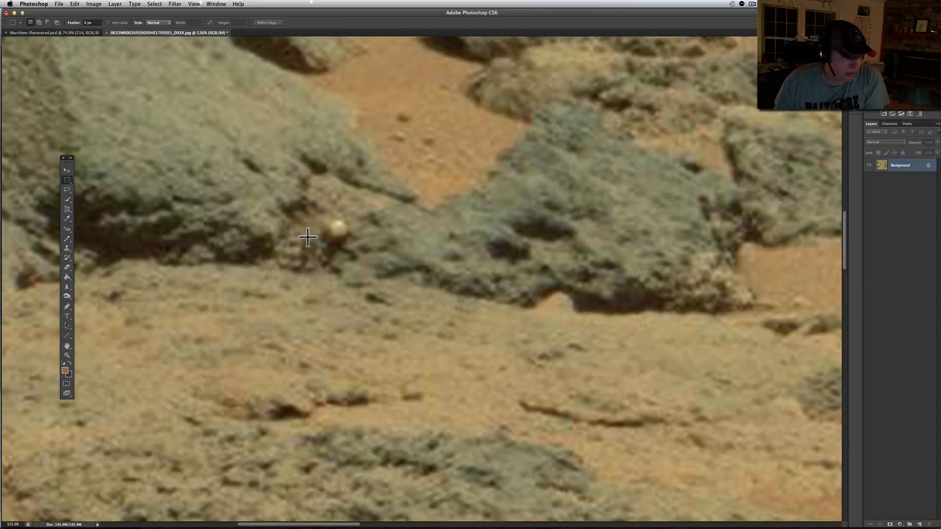
pyautogui.moveTo(182, 147)
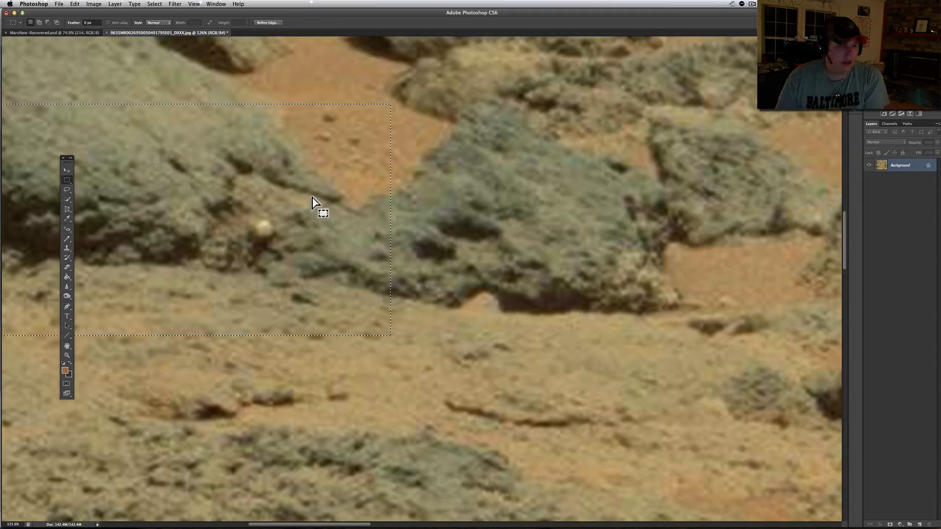
pyautogui.moveTo(290, 222)
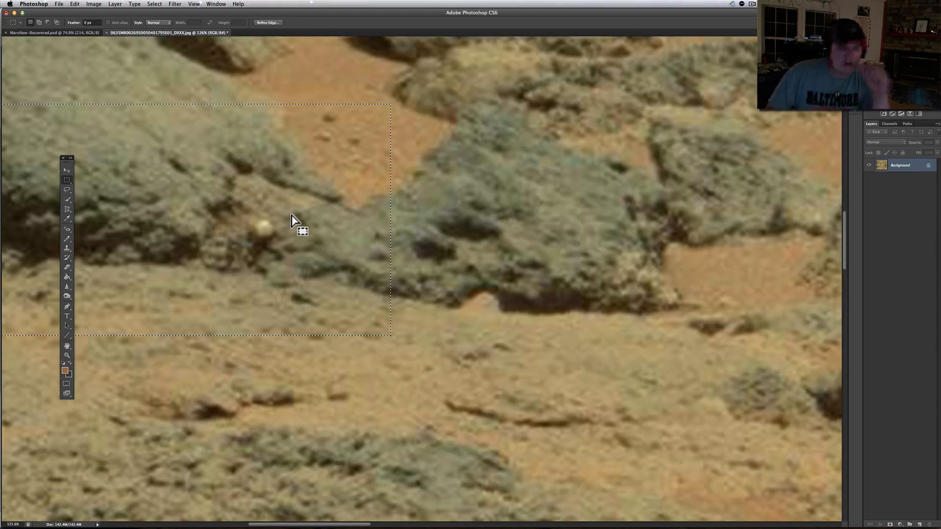
pyautogui.moveTo(262, 276)
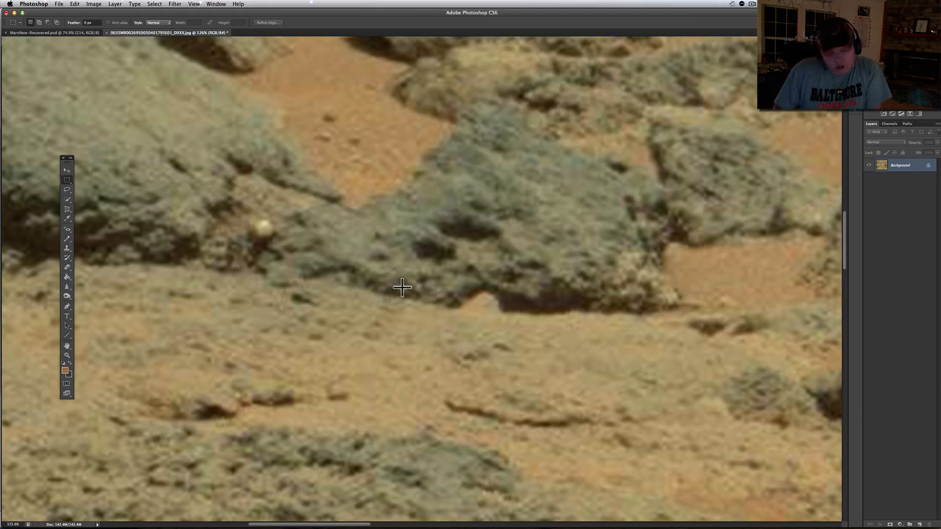
pyautogui.moveTo(223, 197)
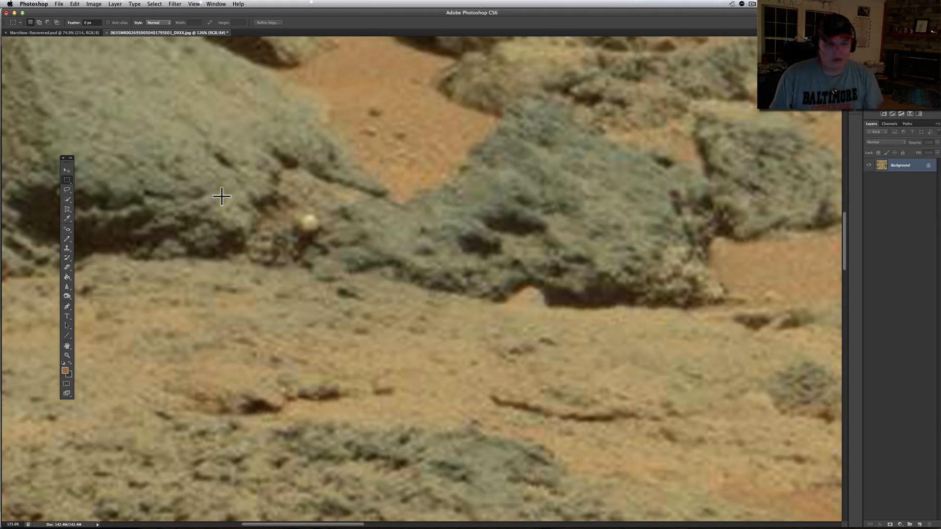
pyautogui.moveTo(284, 233)
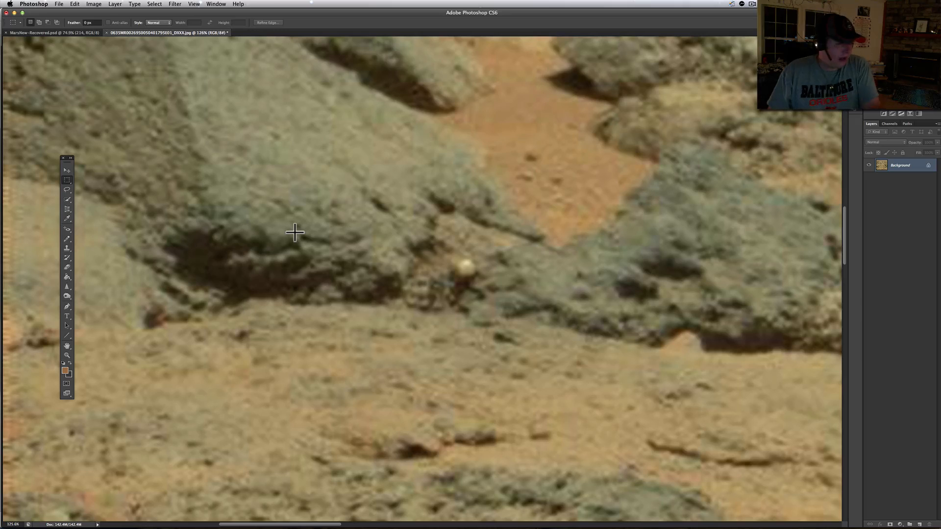
# Select a rectangle around the shadowed rock and the white sphere beside it
pyautogui.moveTo(101, 120); pyautogui.dragTo(101, 193)
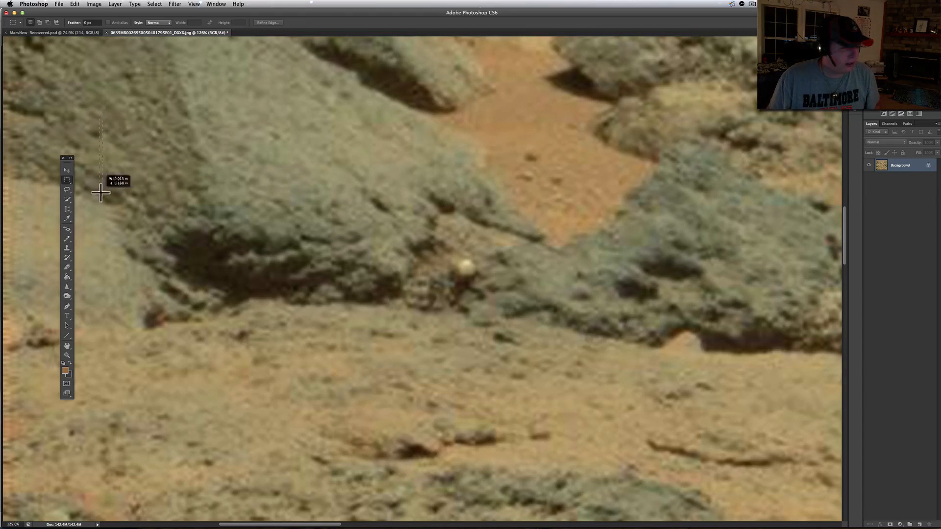
pyautogui.moveTo(101, 119); pyautogui.dragTo(540, 399)
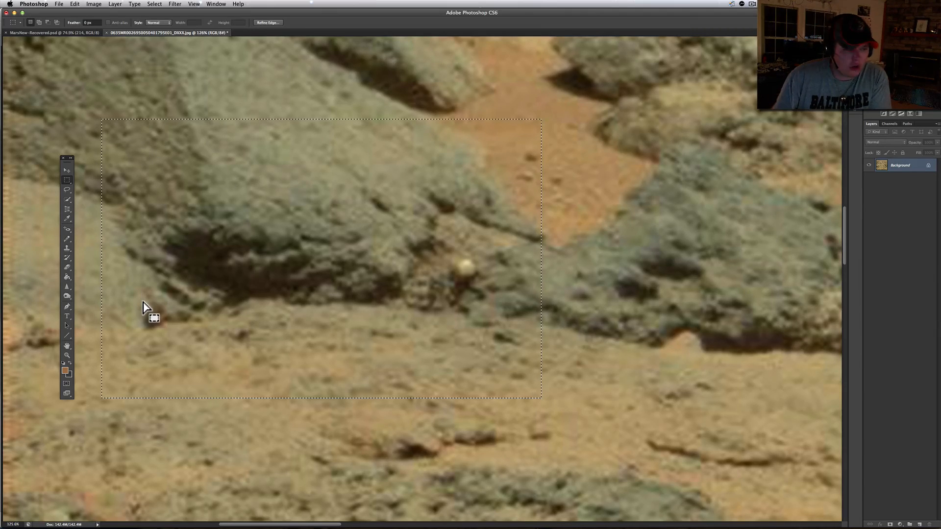
pyautogui.moveTo(308, 89)
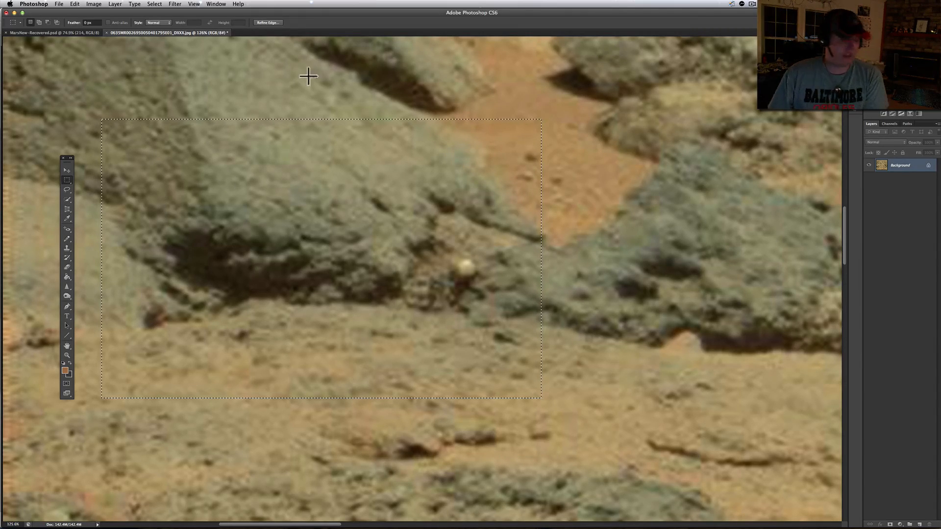
pyautogui.moveTo(310, 230)
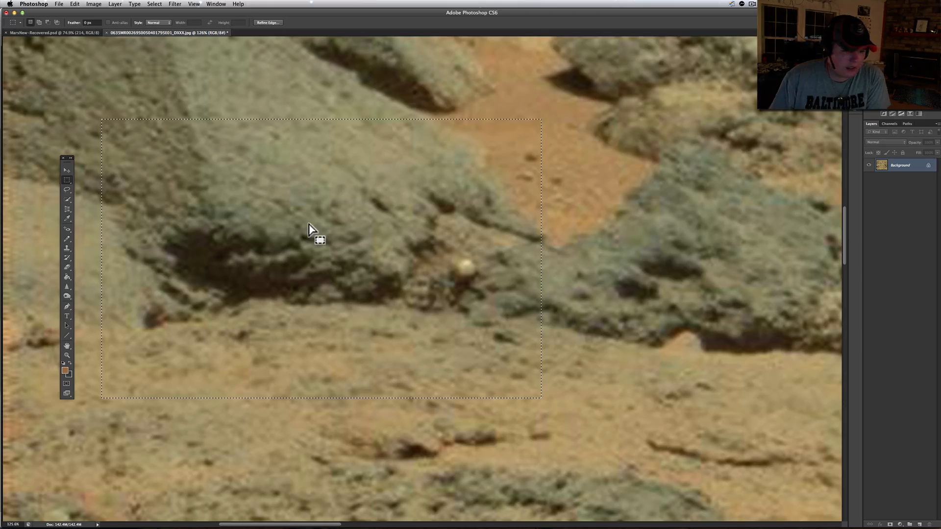
# Apply automatic colour correction from the Image menu to the selected rock area
pyautogui.click(114, 4)
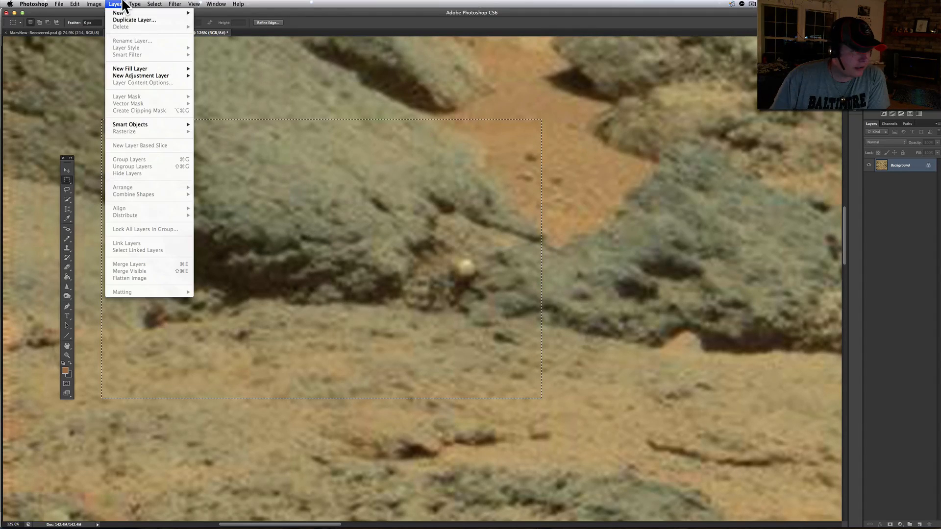
pyautogui.click(105, 4)
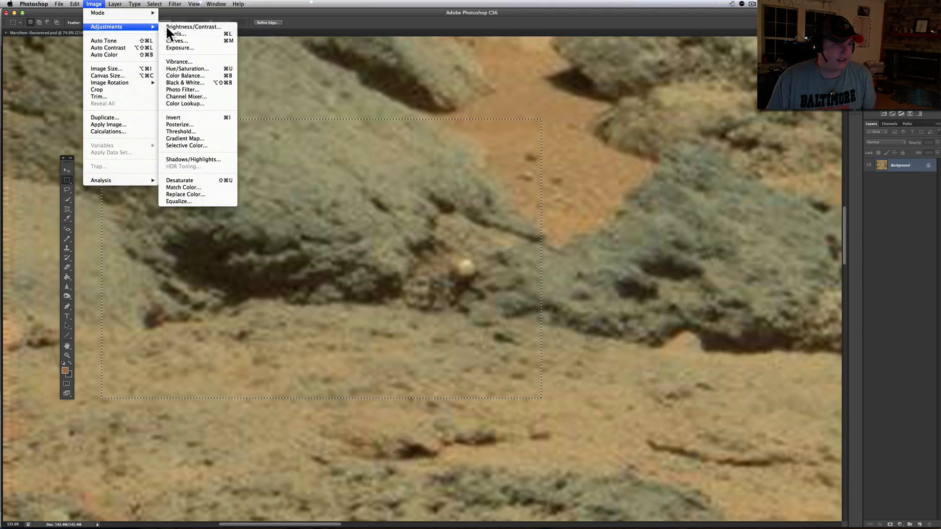
pyautogui.moveTo(113, 59)
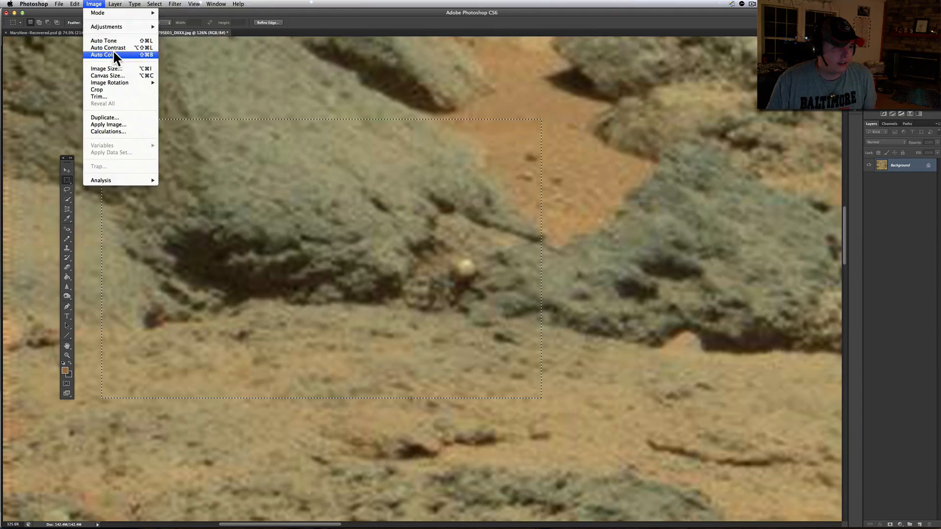
pyautogui.click(103, 51)
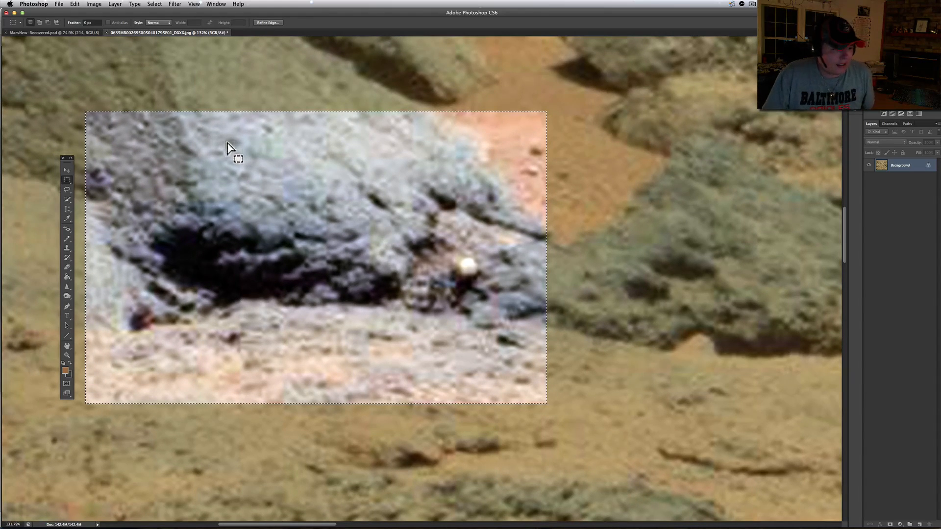
pyautogui.moveTo(545, 158)
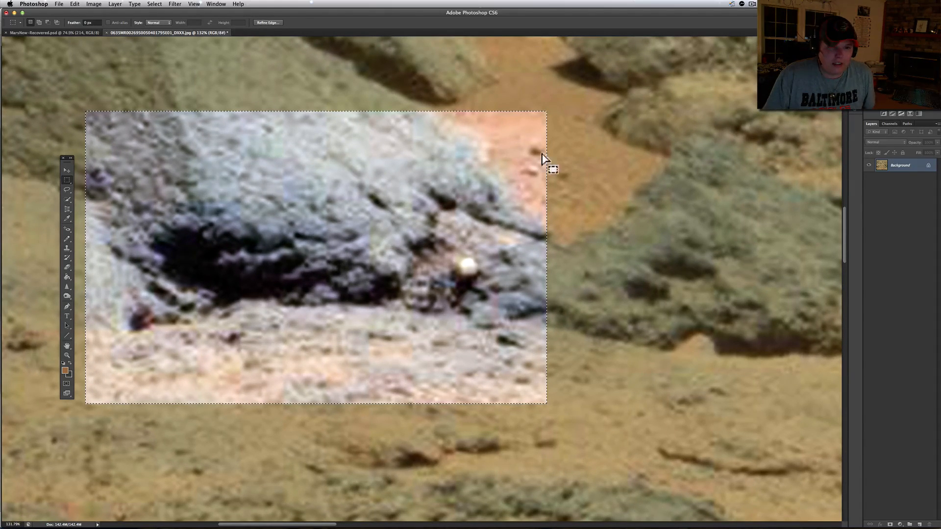
pyautogui.moveTo(492, 198)
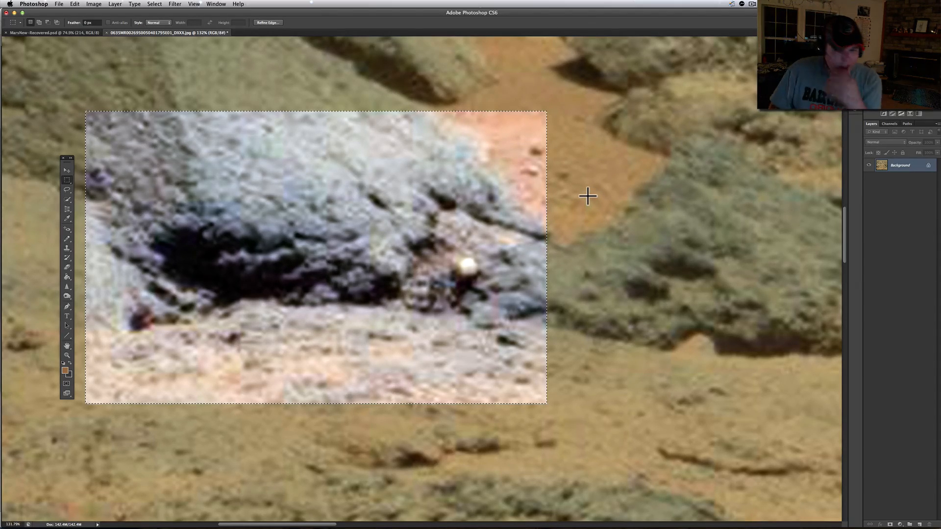
pyautogui.moveTo(624, 436)
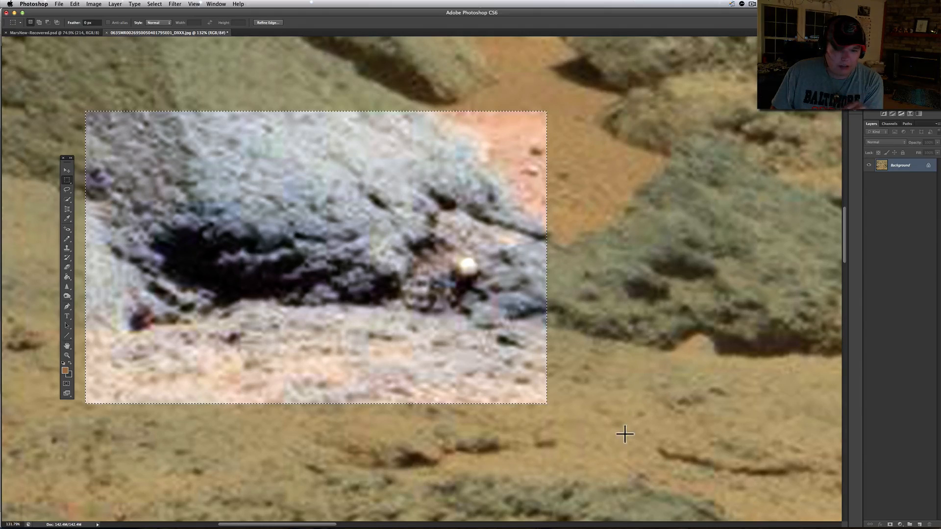
pyautogui.moveTo(391, 372)
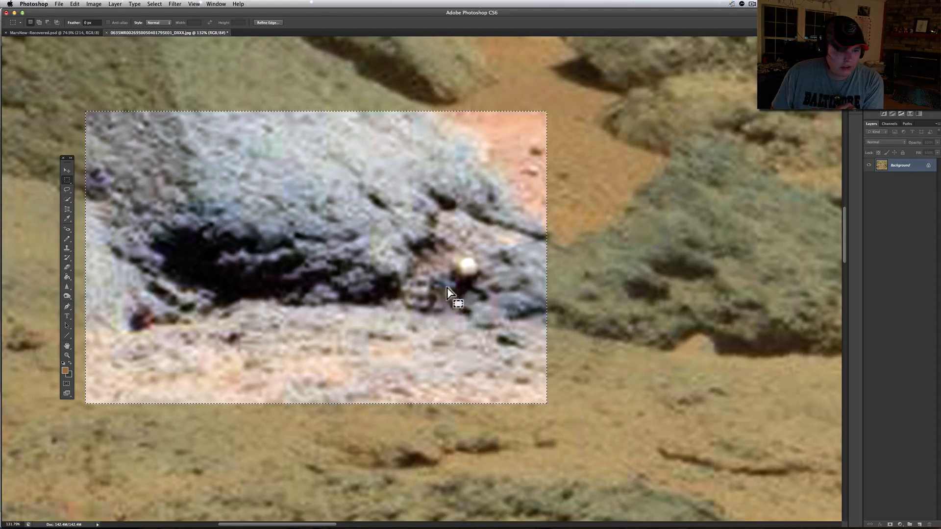
pyautogui.moveTo(474, 279)
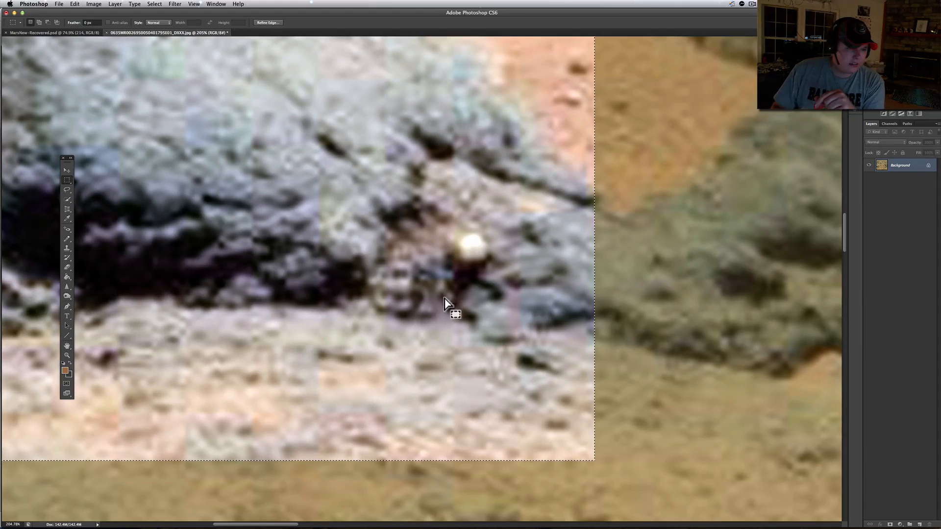
pyautogui.moveTo(401, 290)
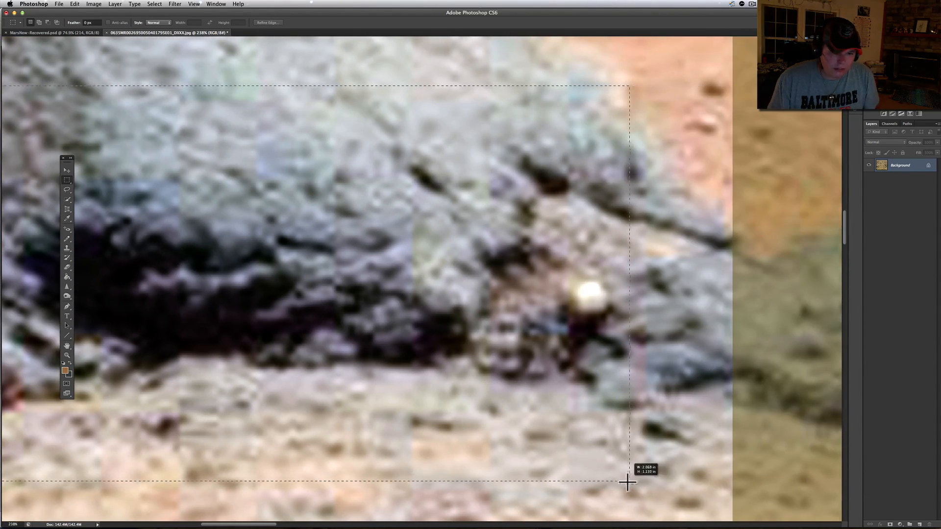
# Bring up Smart Sharpen for the selected dark rock and bright object
pyautogui.moveTo(627, 484); pyautogui.dragTo(715, 484)
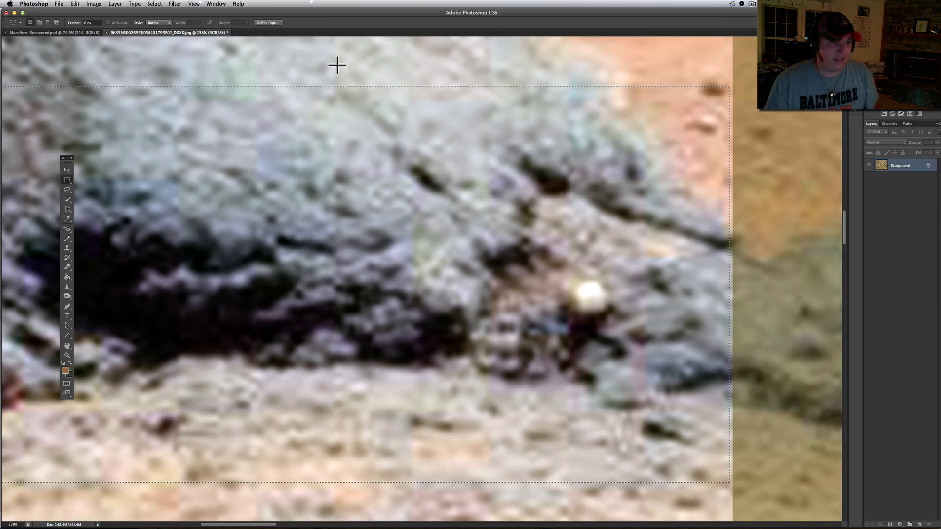
pyautogui.click(178, 4)
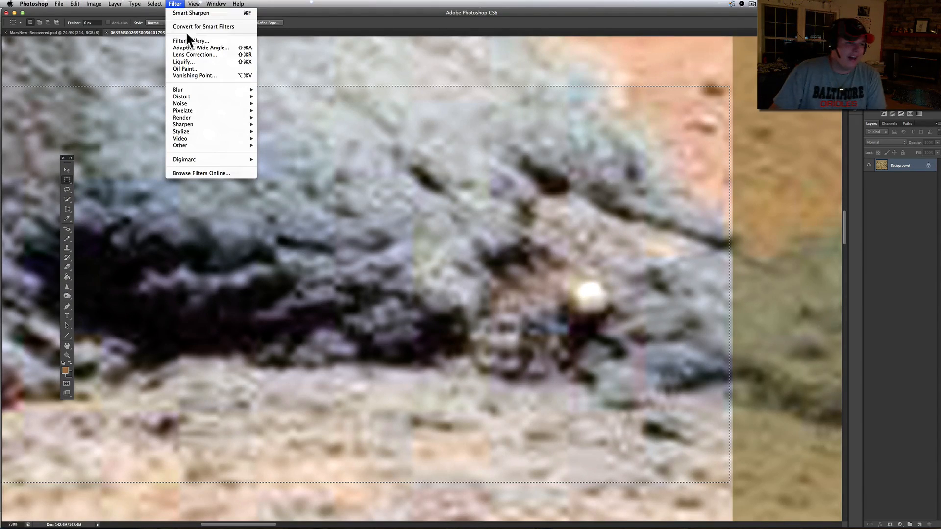
pyautogui.moveTo(196, 84)
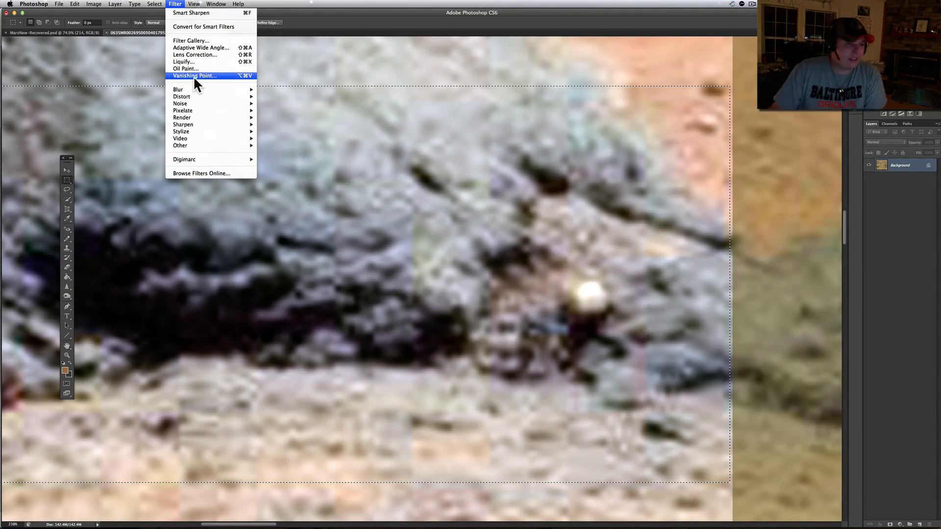
pyautogui.moveTo(210, 87)
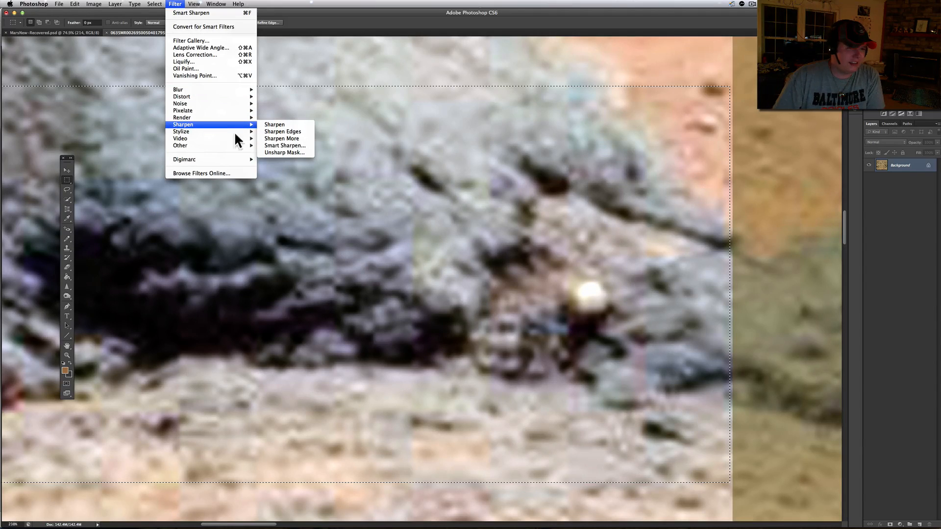
pyautogui.click(285, 145)
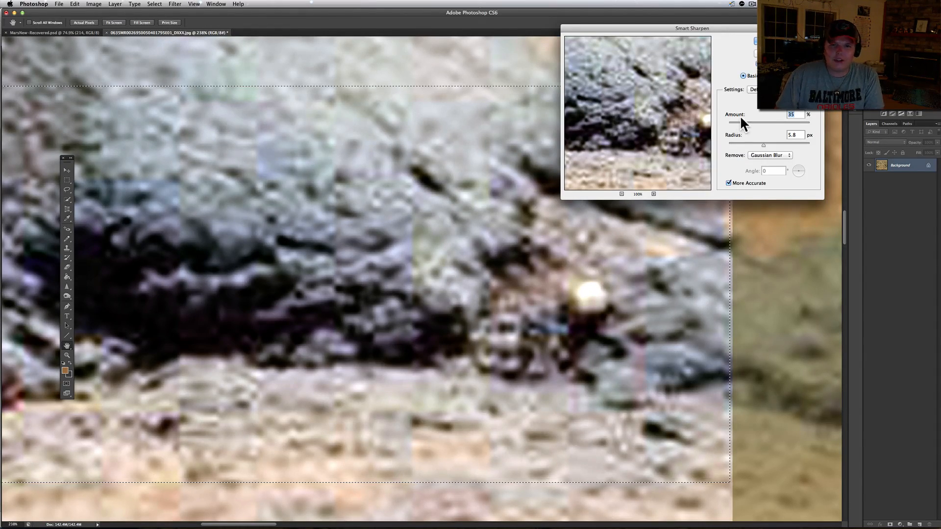
# Adjust the sharpening Amount, trying 69 percent and settling around 34 percent
pyautogui.moveTo(750, 122); pyautogui.dragTo(737, 123)
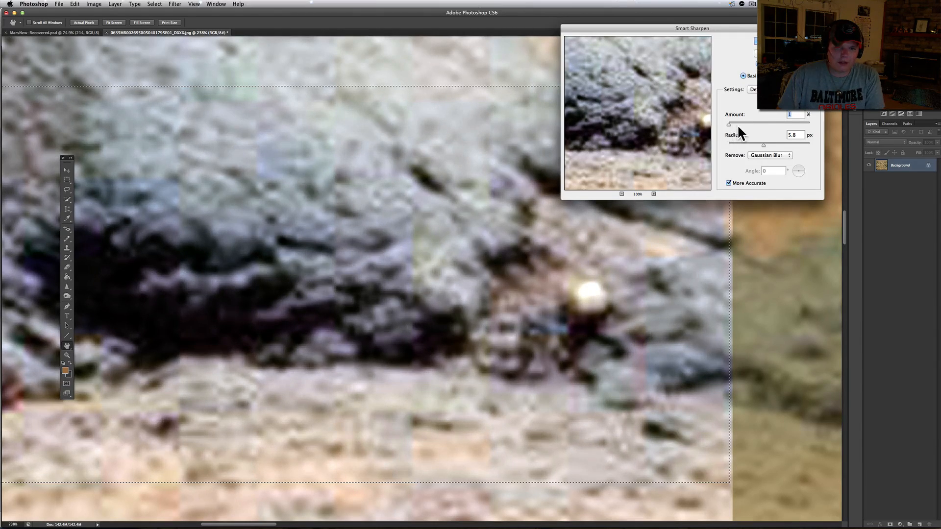
pyautogui.moveTo(730, 124); pyautogui.dragTo(809, 124)
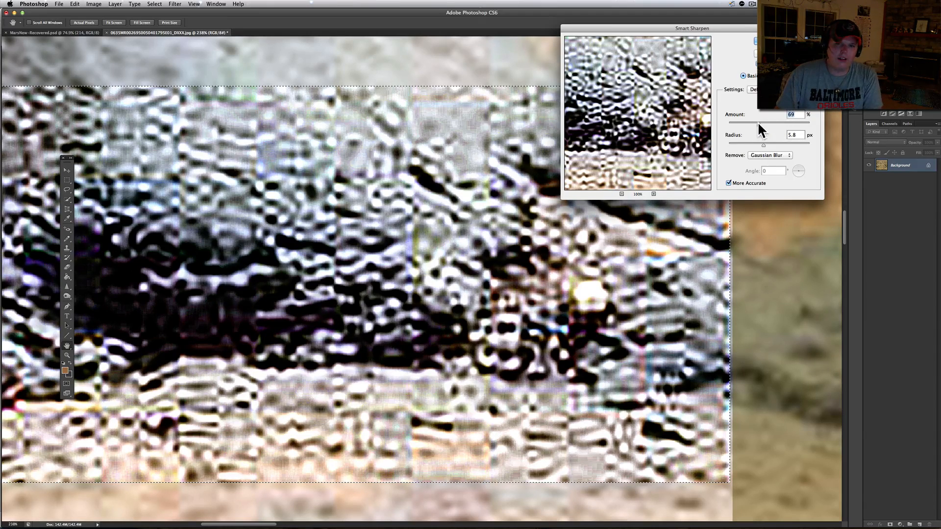
pyautogui.moveTo(792, 122); pyautogui.dragTo(744, 122)
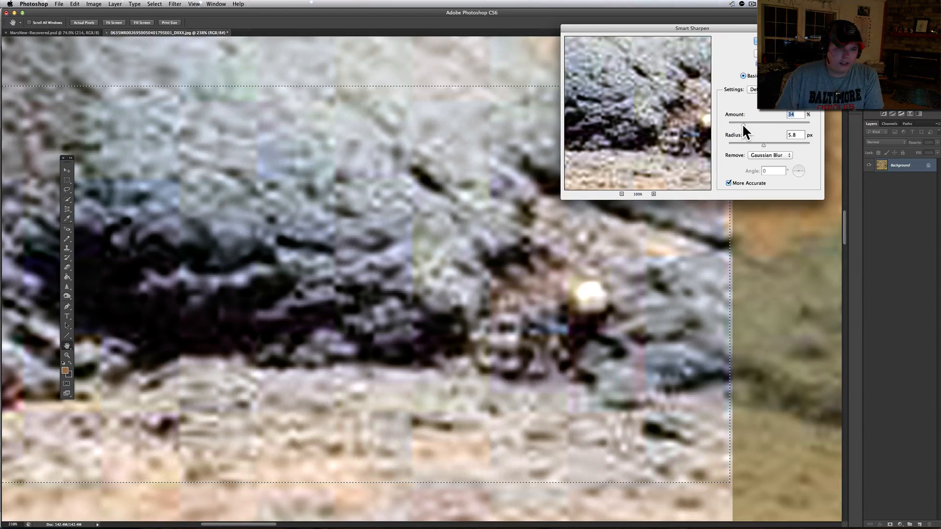
pyautogui.moveTo(744, 123); pyautogui.dragTo(766, 123)
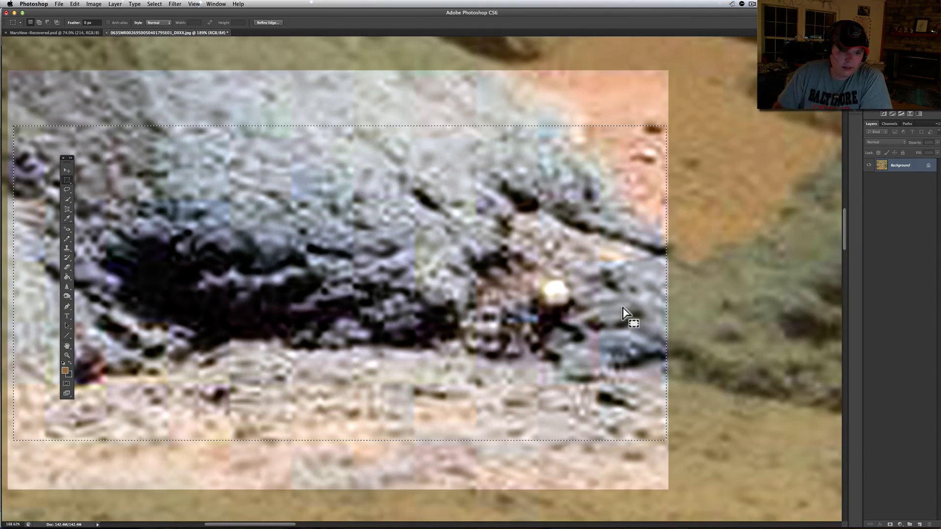
pyautogui.moveTo(578, 263)
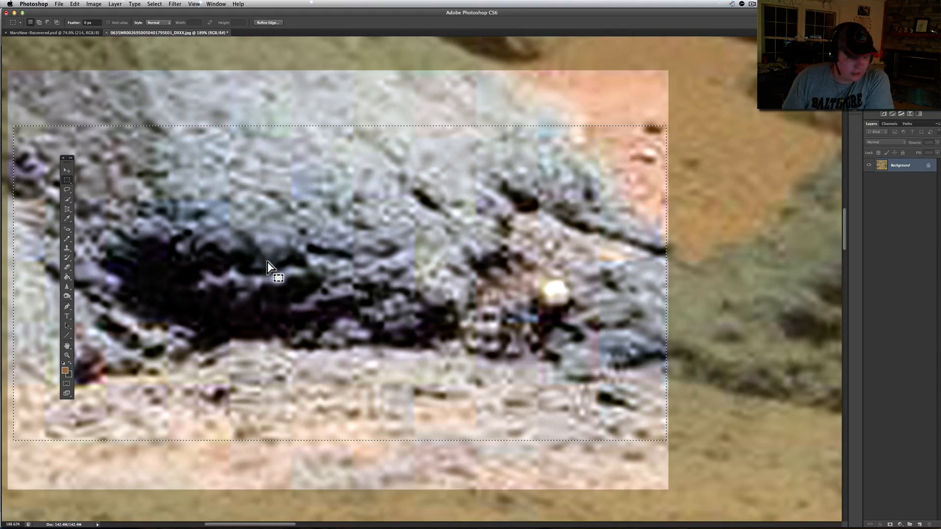
pyautogui.moveTo(490, 359)
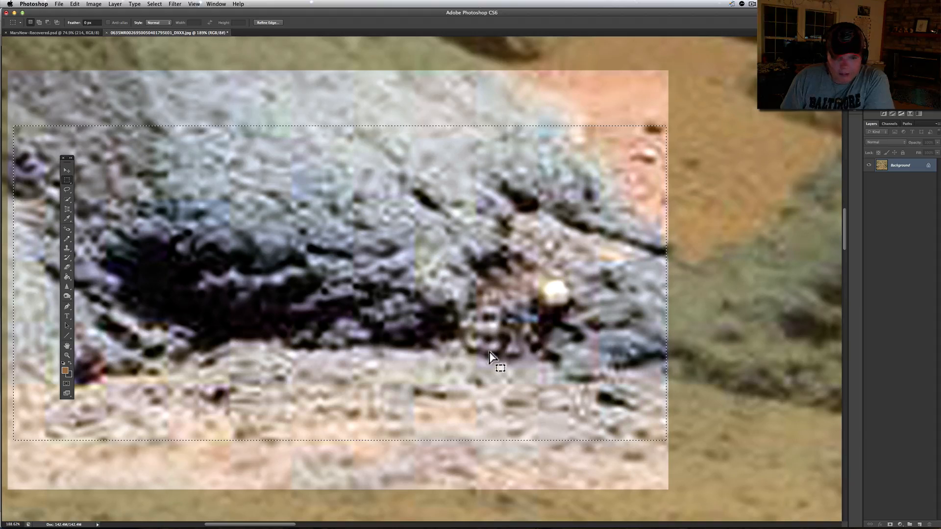
pyautogui.moveTo(510, 350)
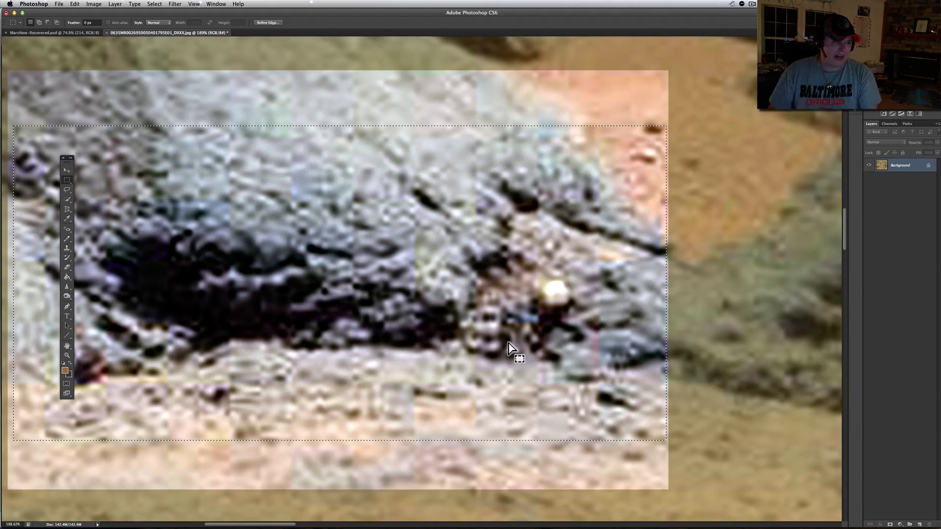
pyautogui.moveTo(478, 310)
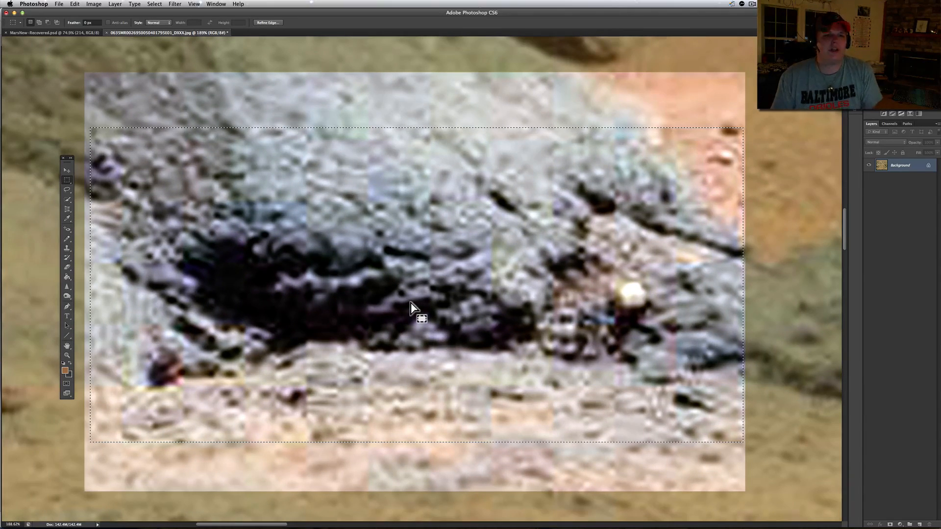
pyautogui.moveTo(365, 255)
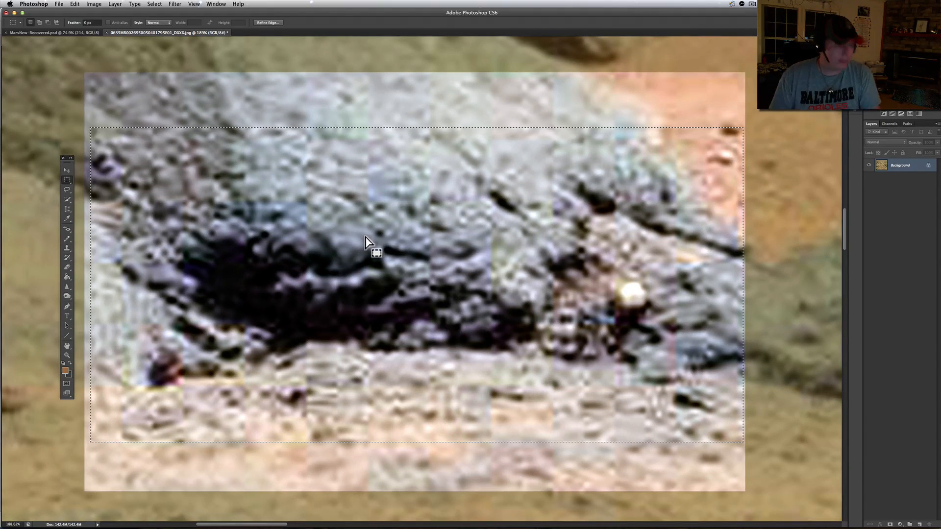
pyautogui.moveTo(371, 244)
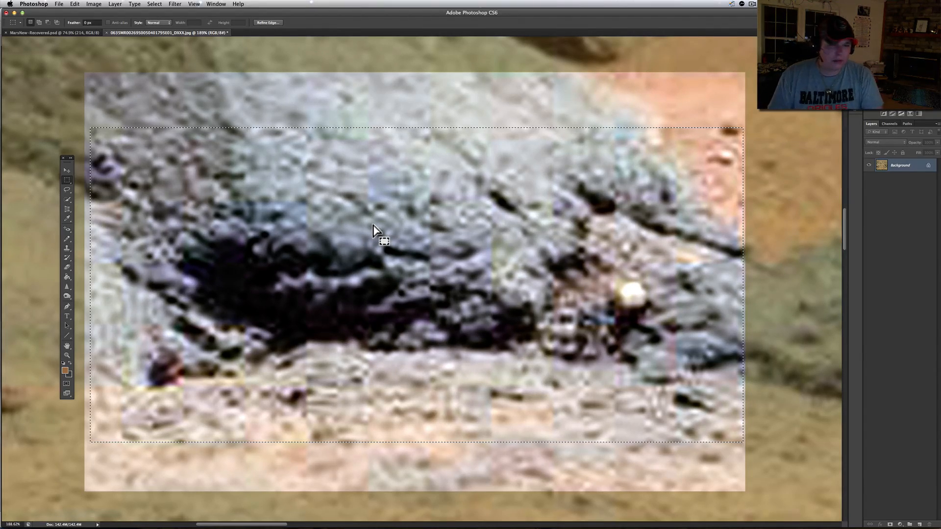
pyautogui.moveTo(376, 241)
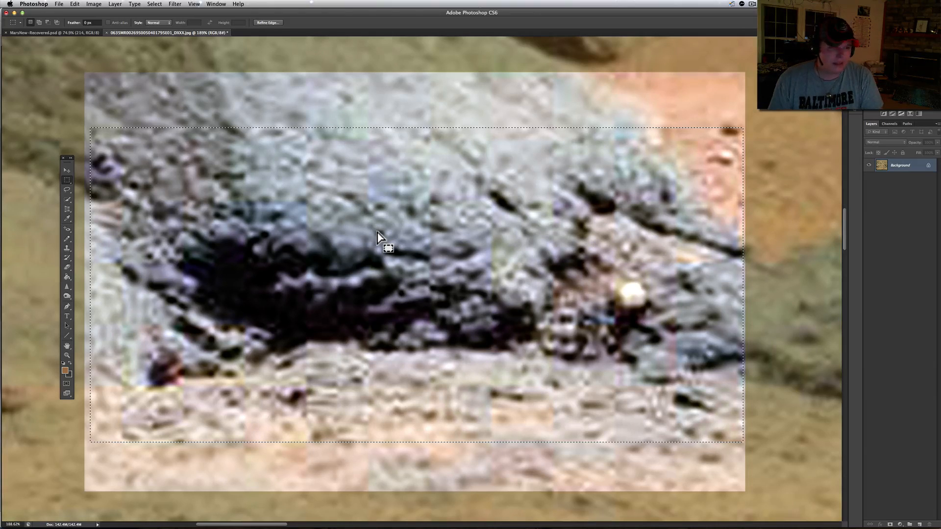
pyautogui.moveTo(377, 240)
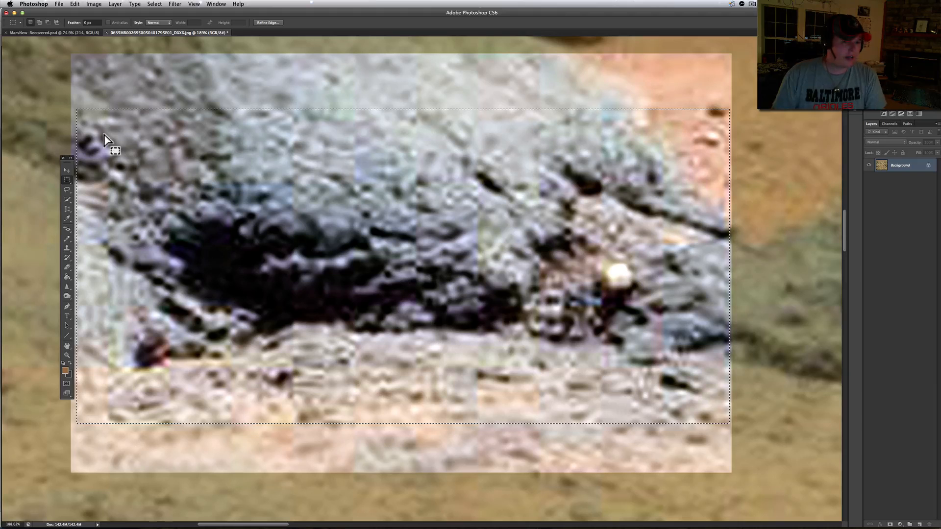
pyautogui.moveTo(222, 175)
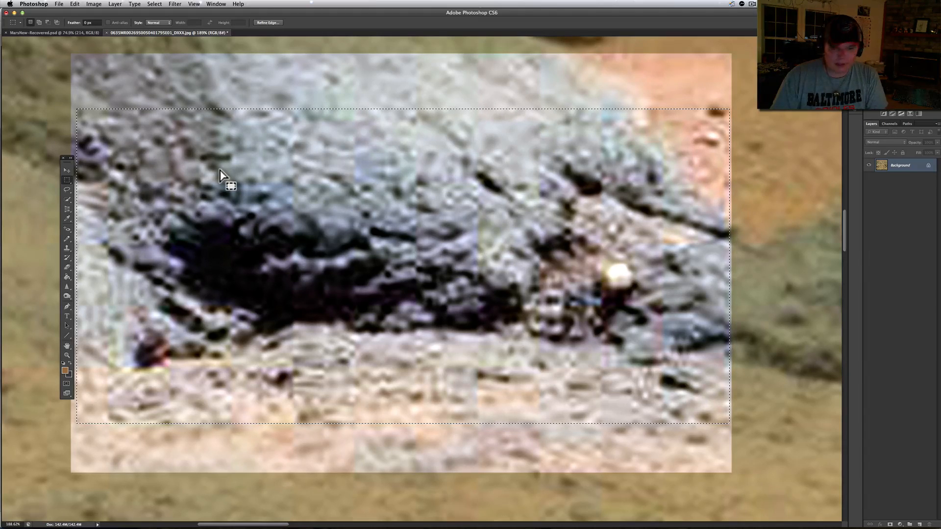
pyautogui.moveTo(406, 270)
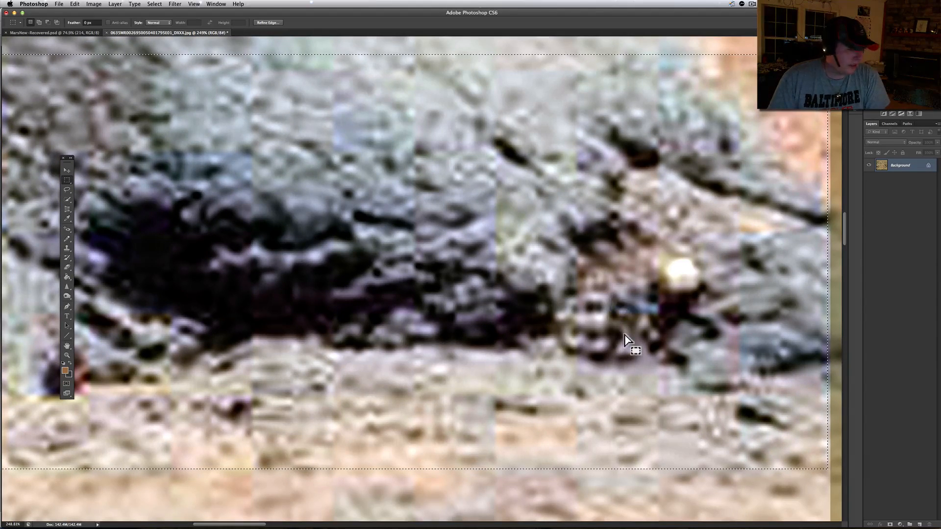
pyautogui.moveTo(173, 182)
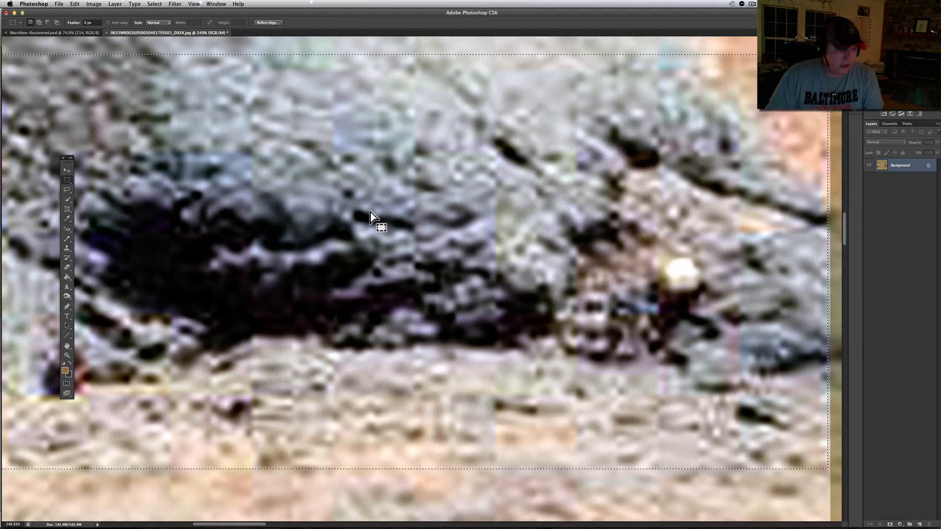
pyautogui.moveTo(335, 300)
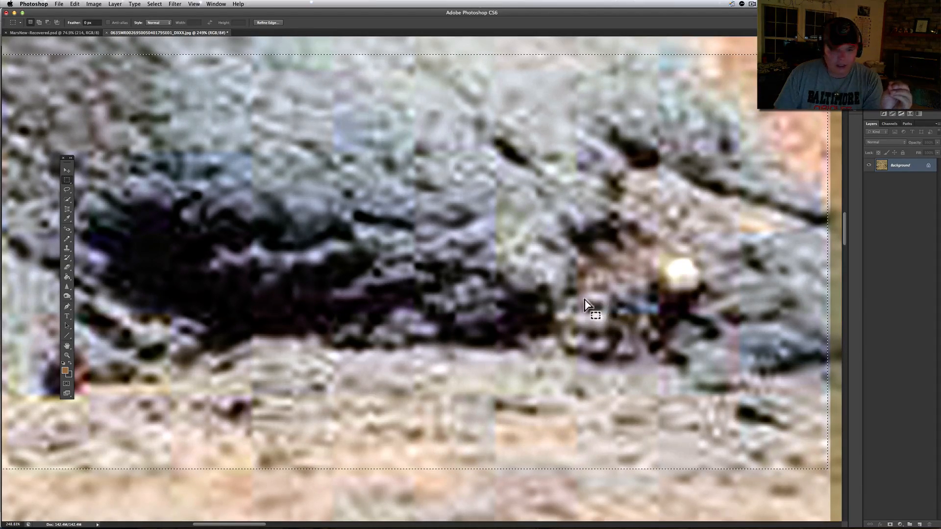
pyautogui.moveTo(684, 277)
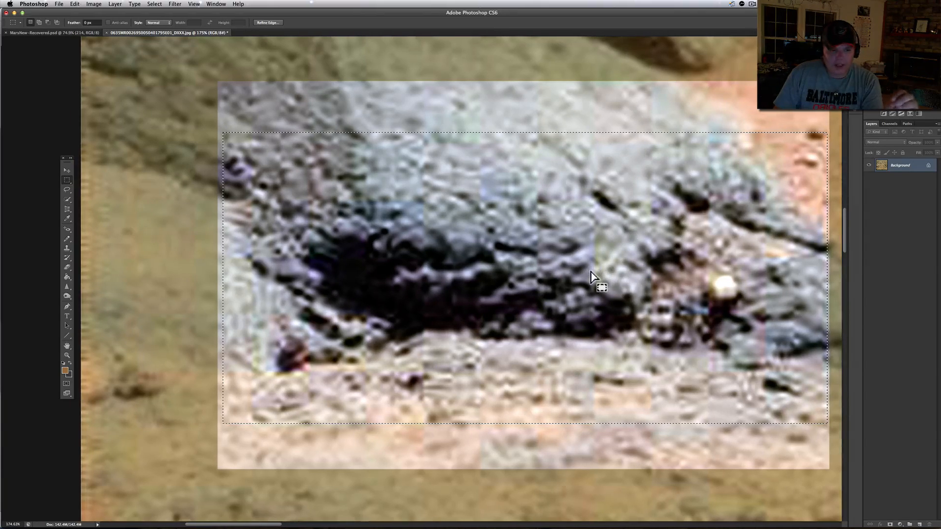
pyautogui.moveTo(464, 196)
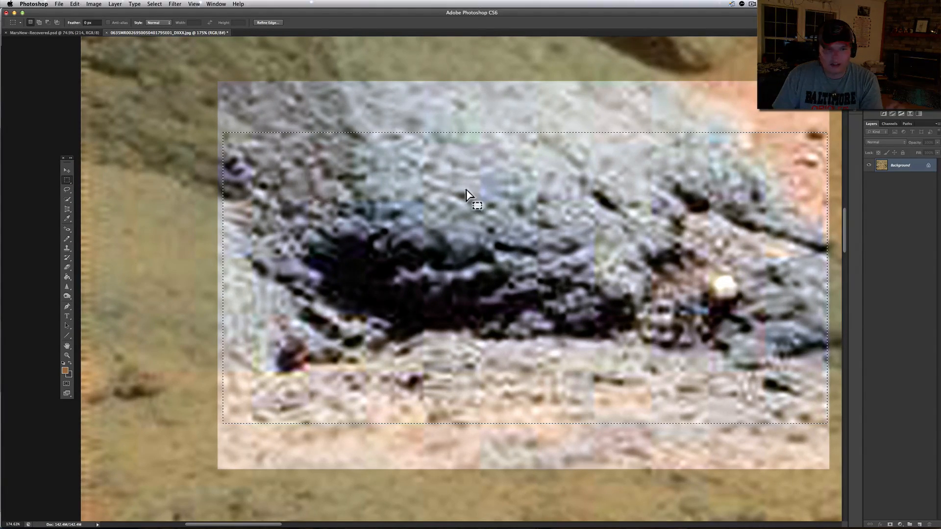
pyautogui.moveTo(607, 316)
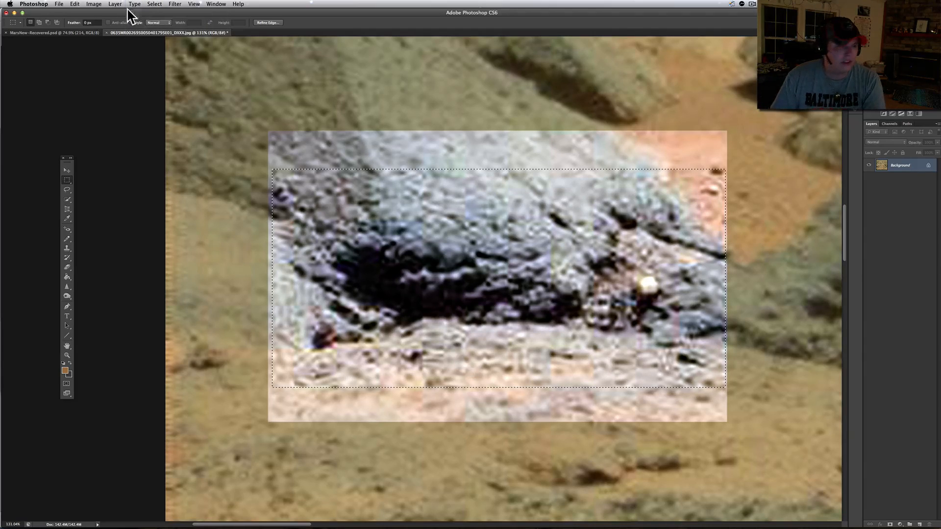
# Deselect the rectangle around the dark rock via the Select menu
pyautogui.click(59, 4)
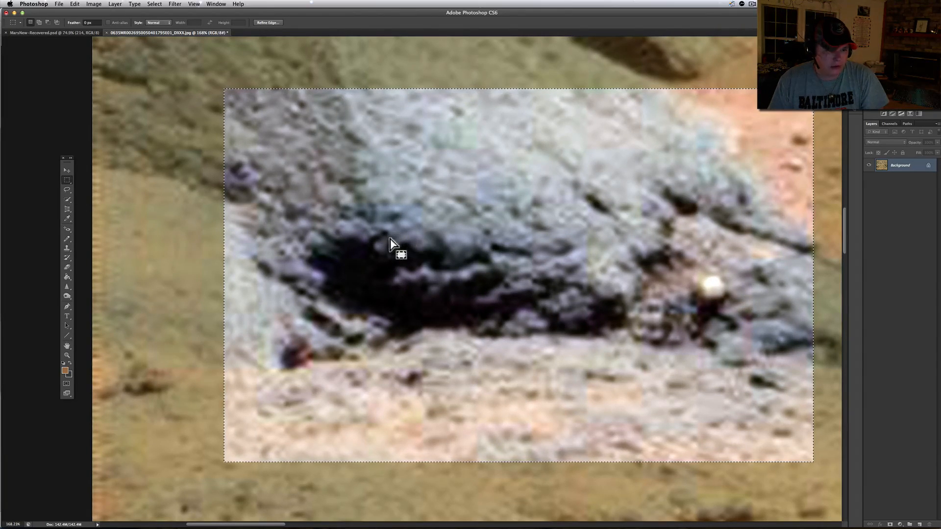
pyautogui.moveTo(493, 318)
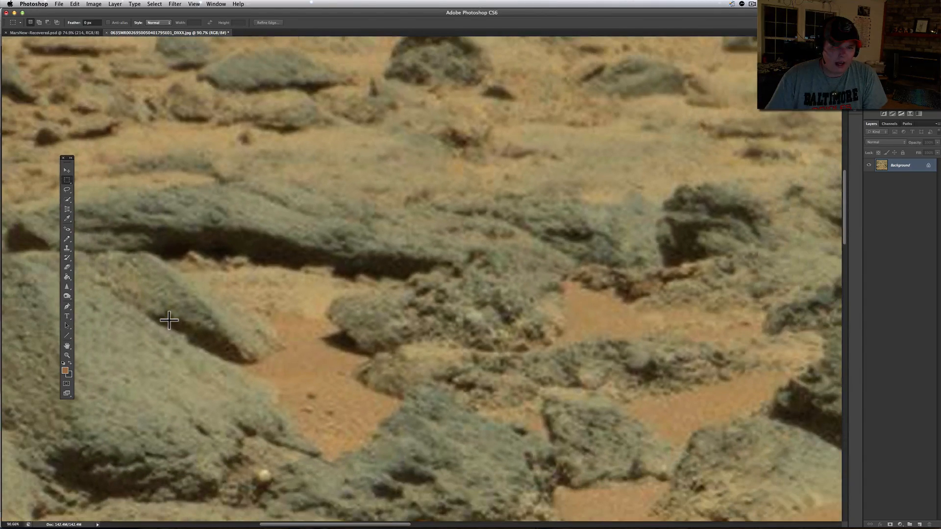
pyautogui.moveTo(326, 237)
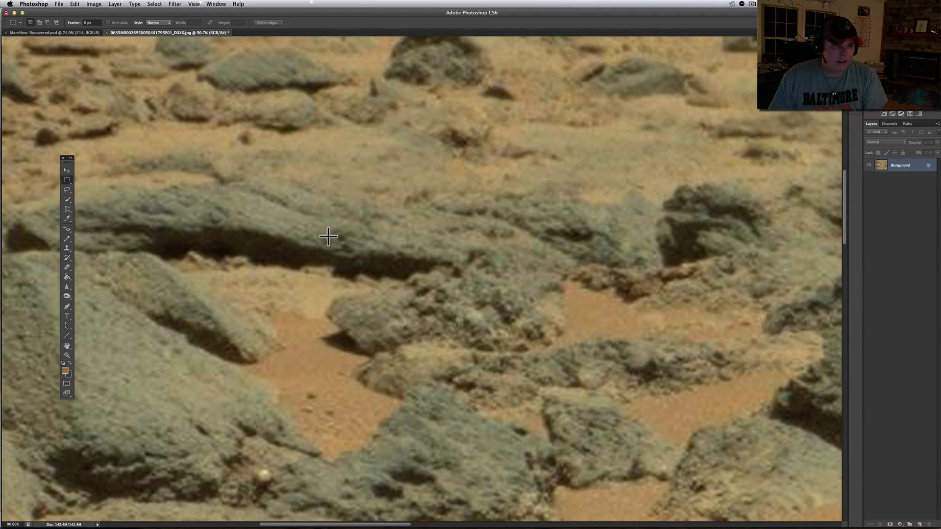
pyautogui.click(90, 4)
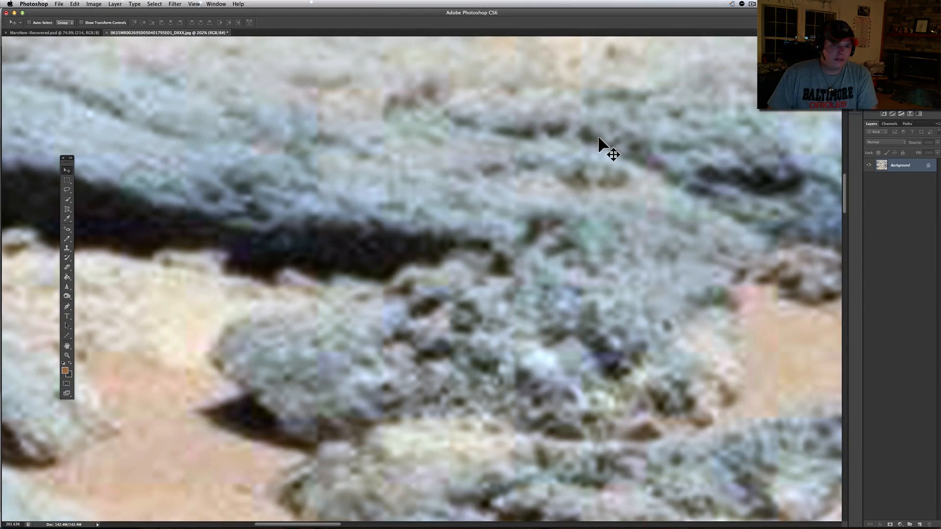
pyautogui.moveTo(318, 219)
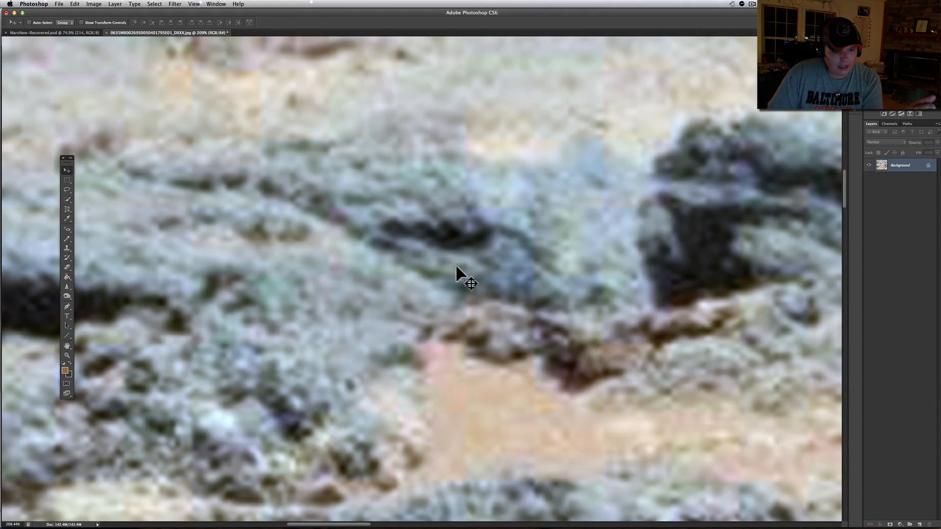
pyautogui.moveTo(455, 278)
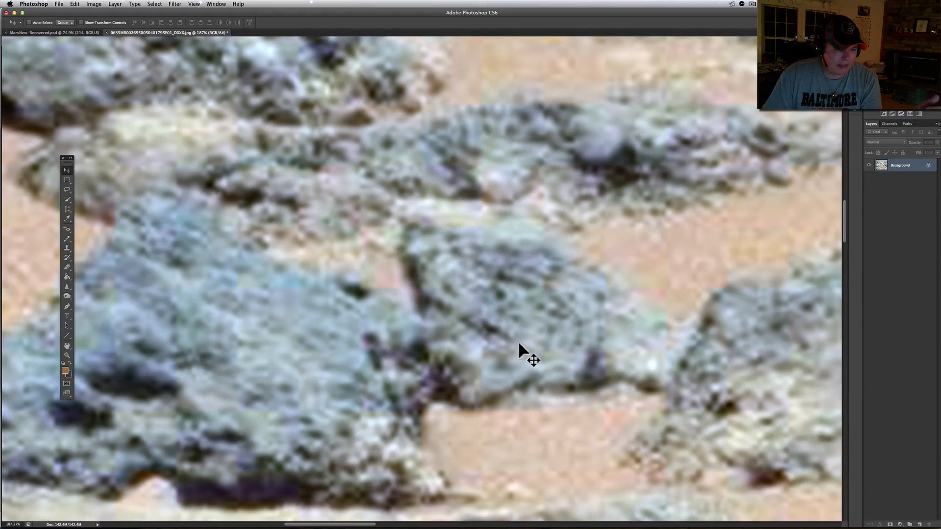
# Apply an Exposure adjustment of +0.11 with gamma 0.72 to deepen the rock tones
pyautogui.click(70, 4)
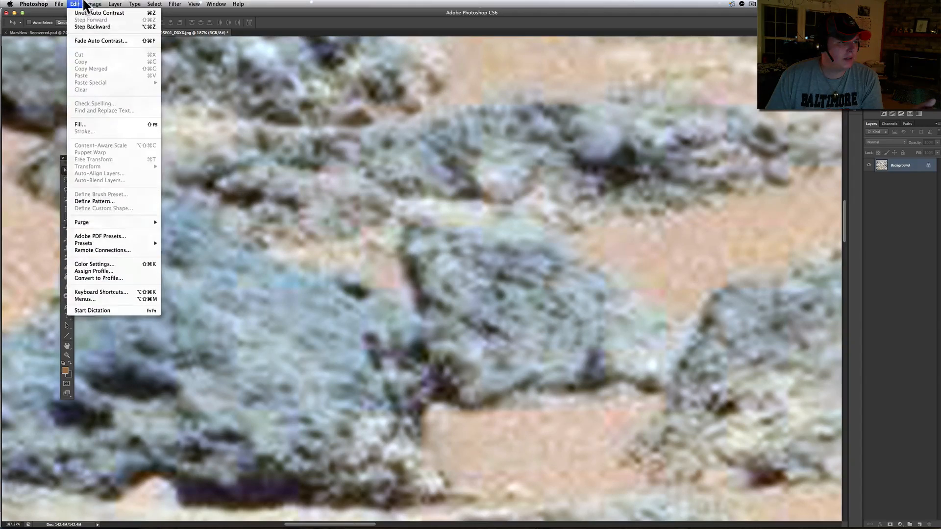
pyautogui.click(89, 4)
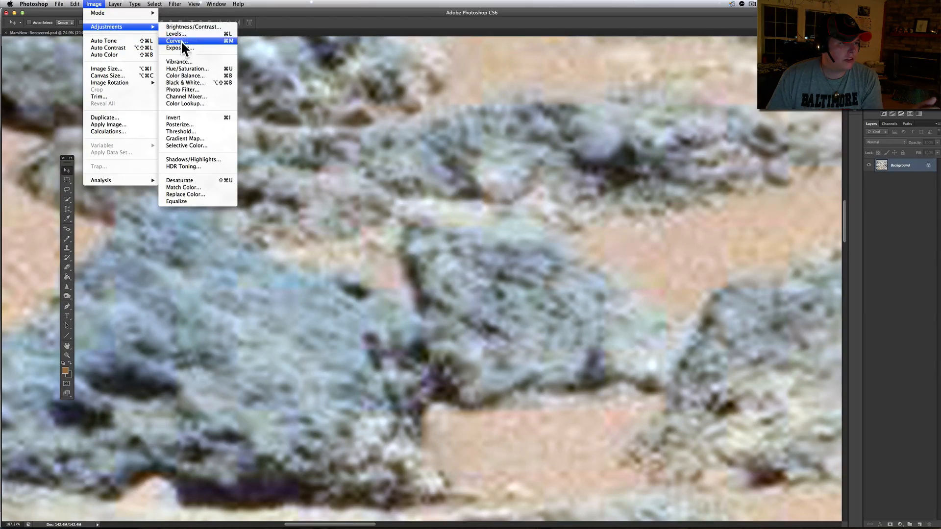
pyautogui.click(179, 47)
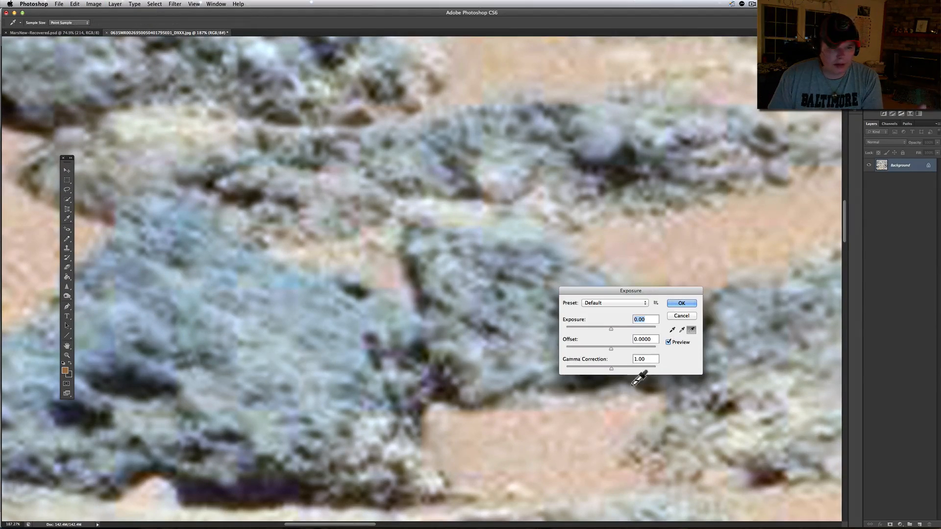
pyautogui.moveTo(611, 368); pyautogui.dragTo(610, 368)
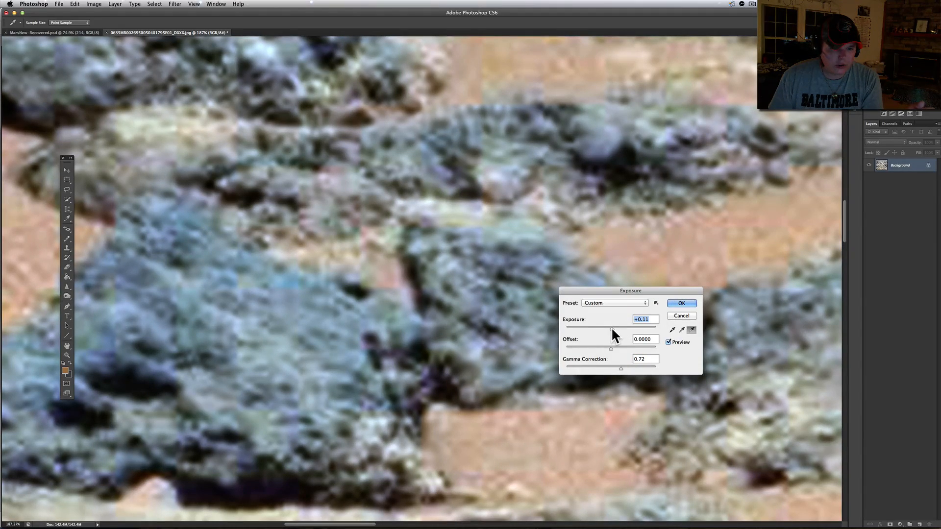
pyautogui.click(682, 303)
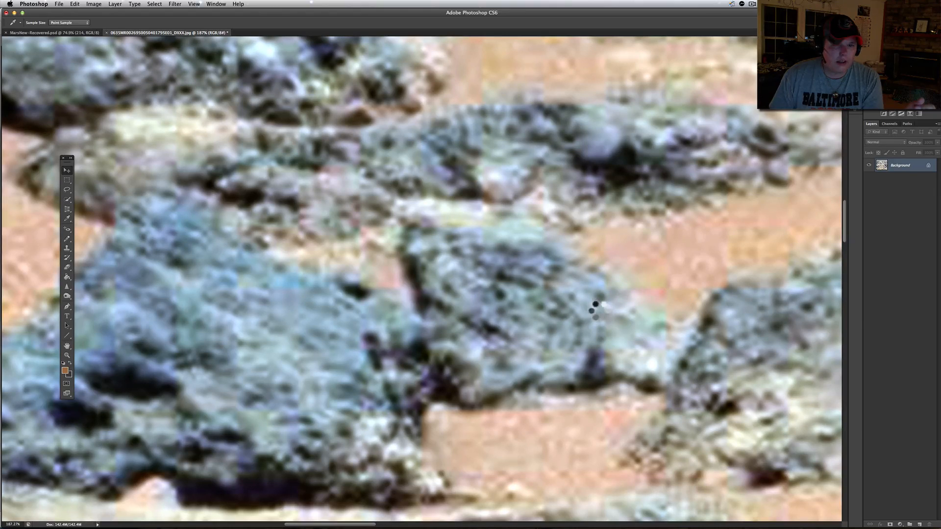
pyautogui.click(67, 169)
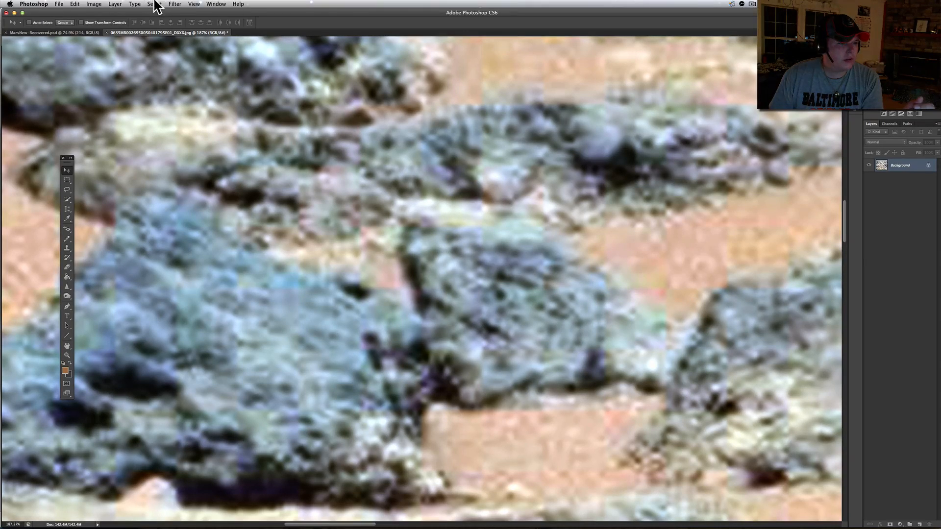
# Run Smart Sharpen on the whole rover photo so rock textures turn crisp and grainy
pyautogui.click(202, 4)
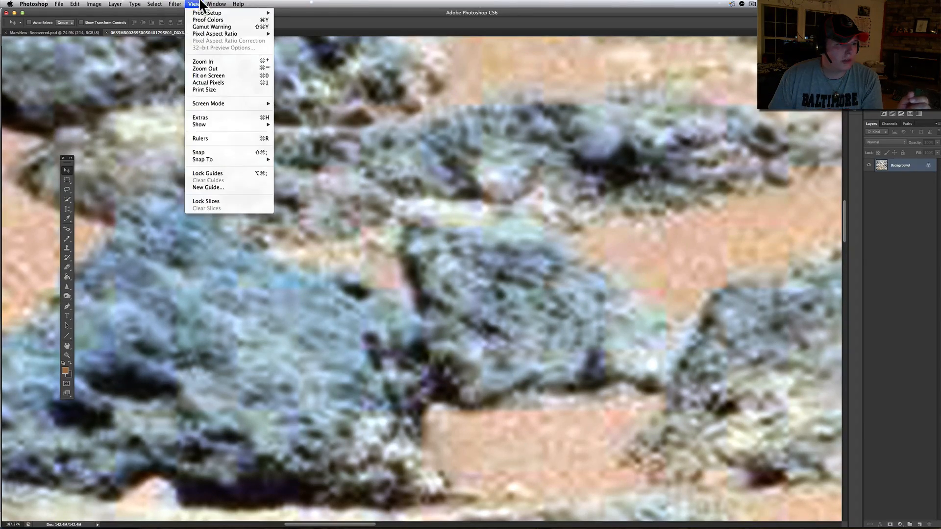
pyautogui.click(173, 4)
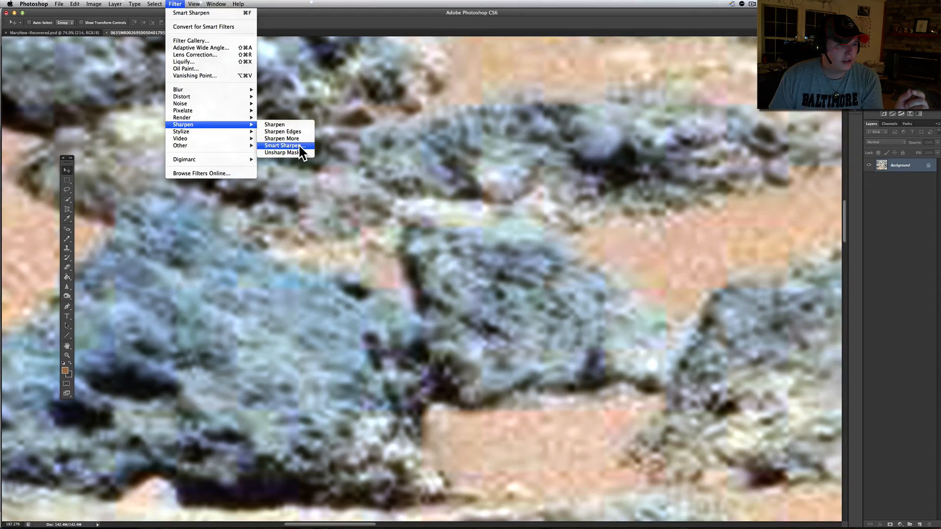
pyautogui.click(285, 146)
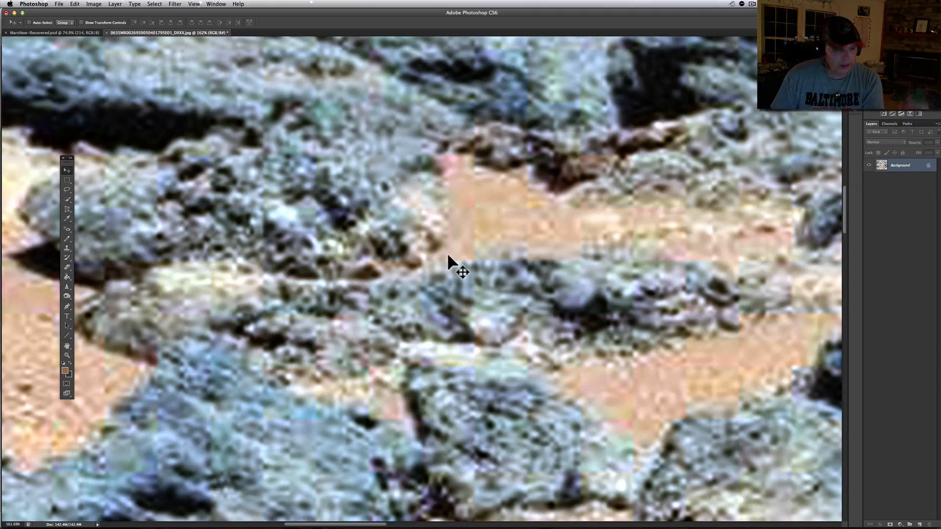
pyautogui.moveTo(472, 303)
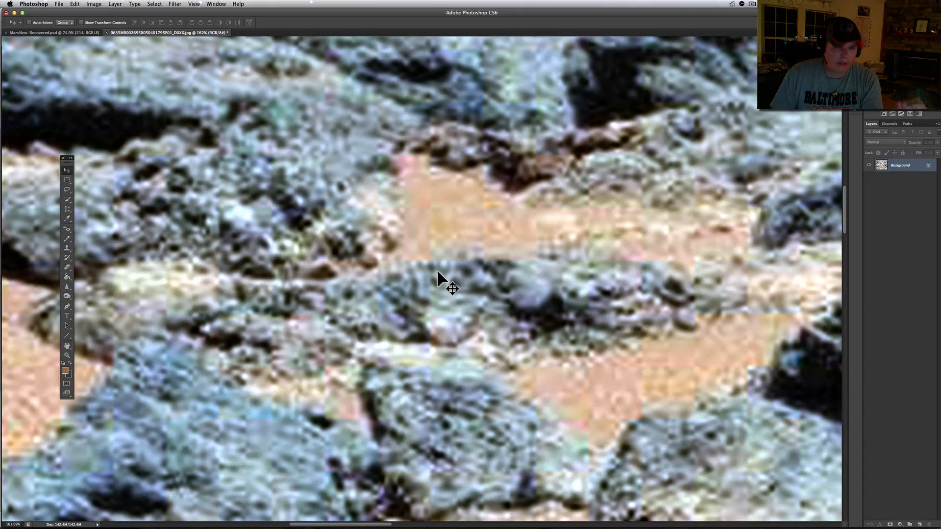
pyautogui.moveTo(294, 218)
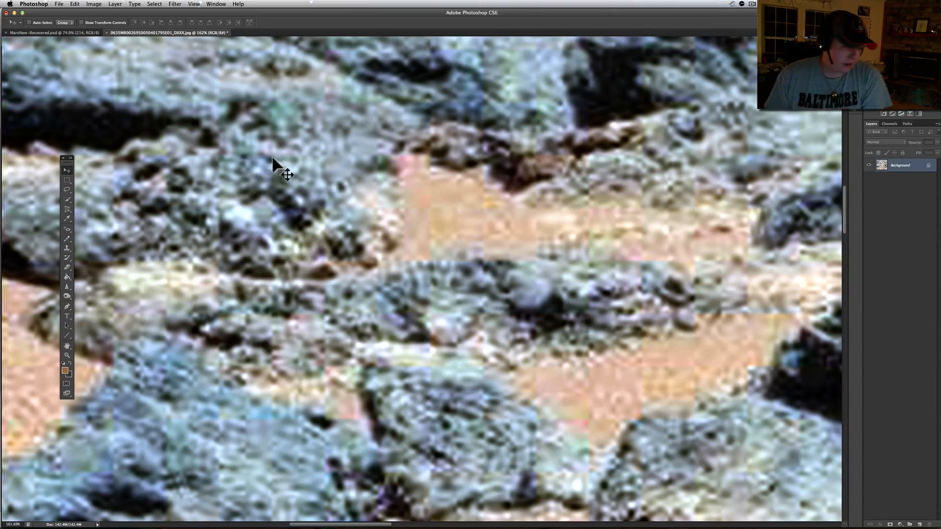
pyautogui.moveTo(571, 316)
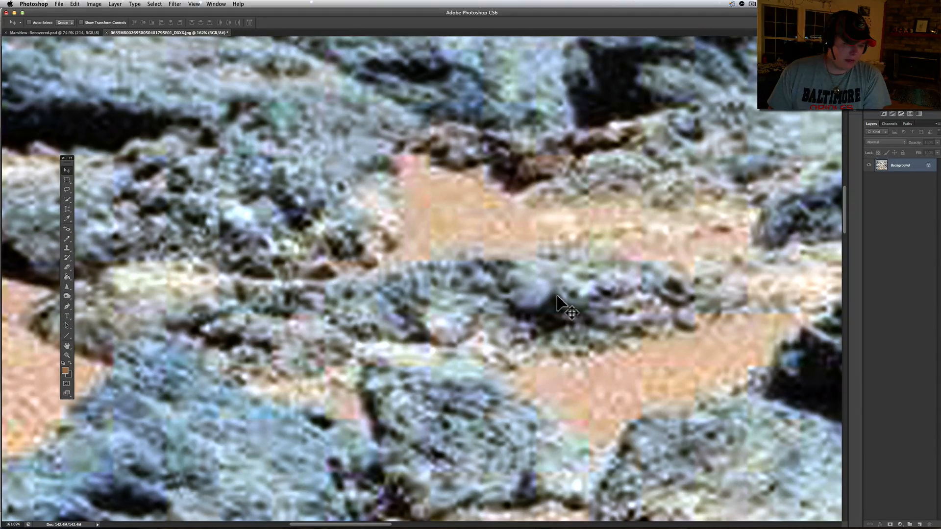
pyautogui.moveTo(478, 451)
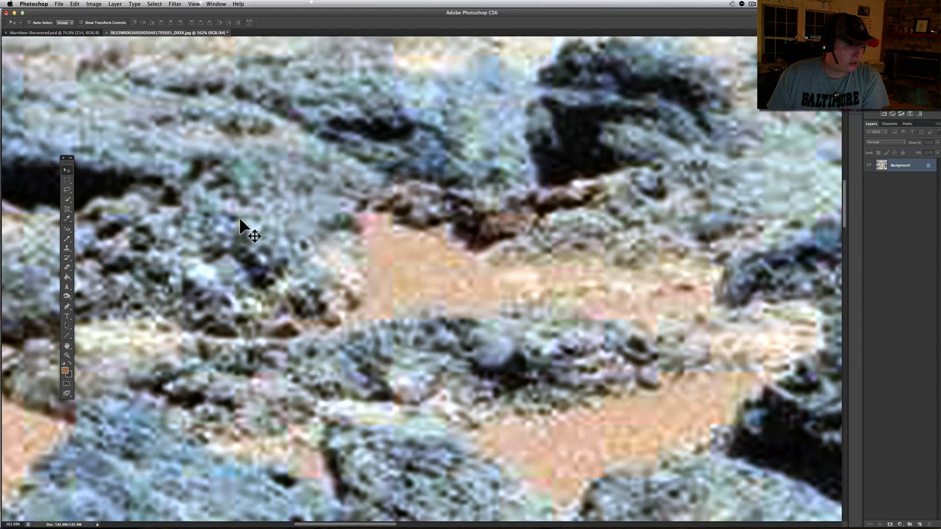
pyautogui.moveTo(222, 333)
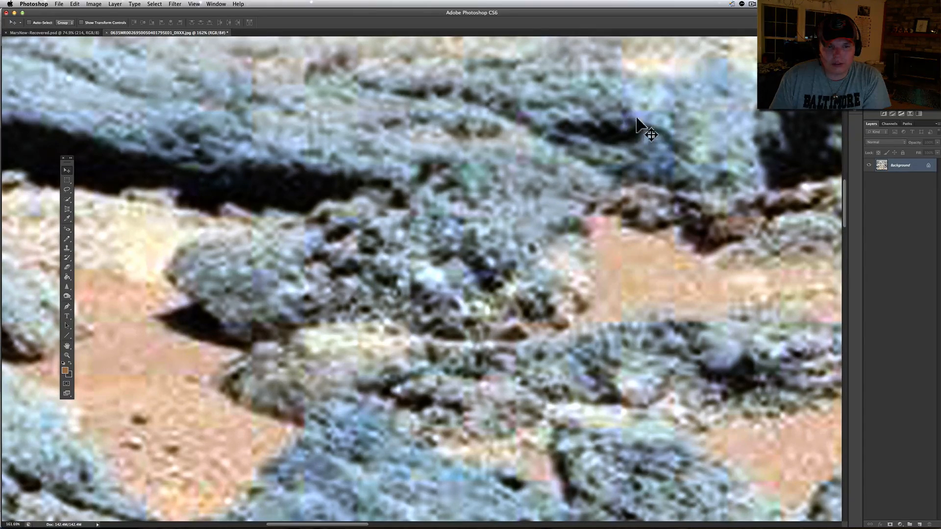
pyautogui.moveTo(566, 149)
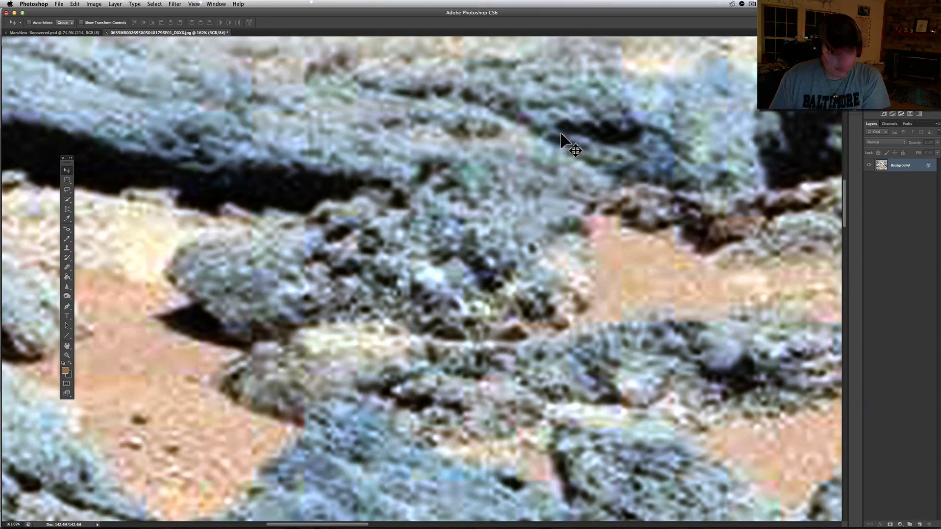
pyautogui.moveTo(585, 157)
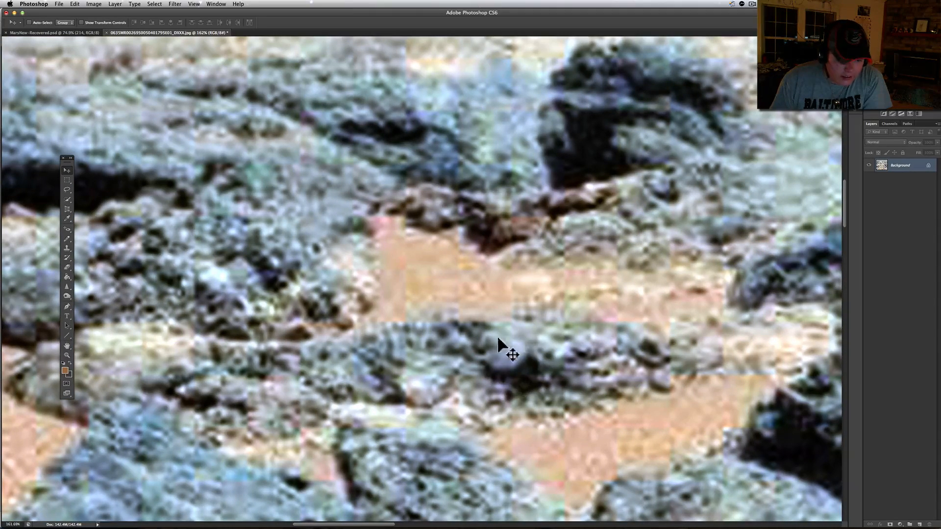
pyautogui.moveTo(405, 398)
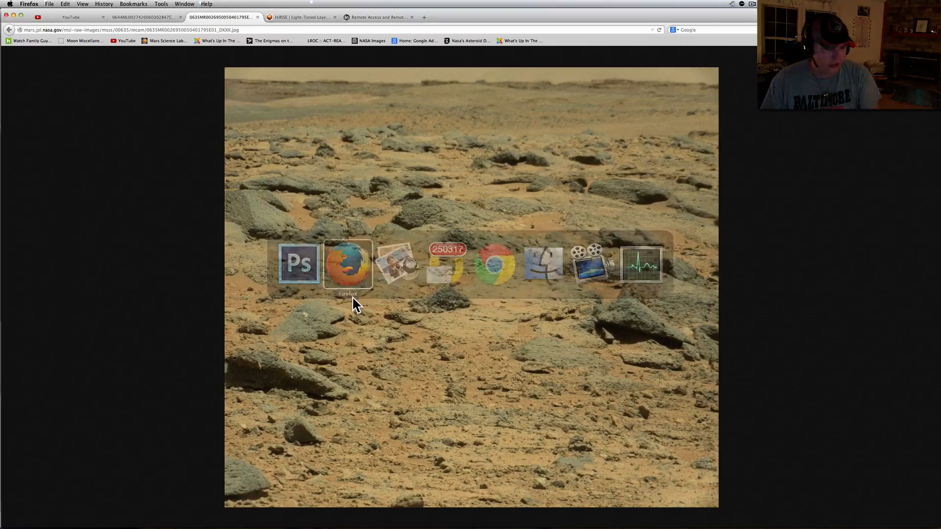
pyautogui.moveTo(122, 112)
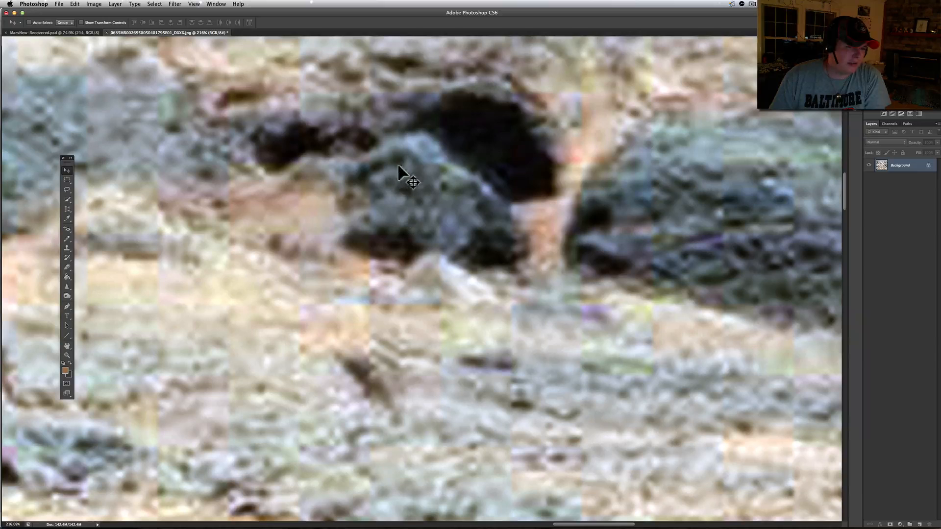
pyautogui.moveTo(414, 190)
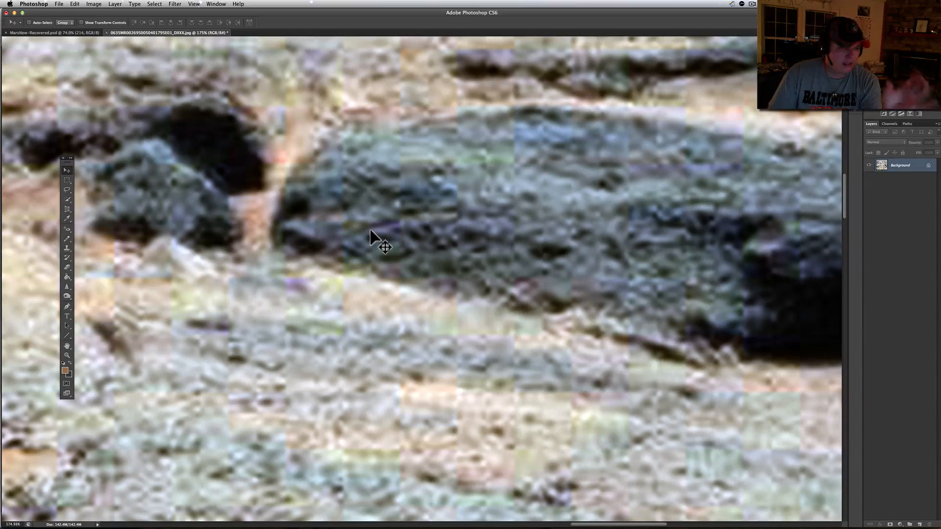
pyautogui.moveTo(428, 248)
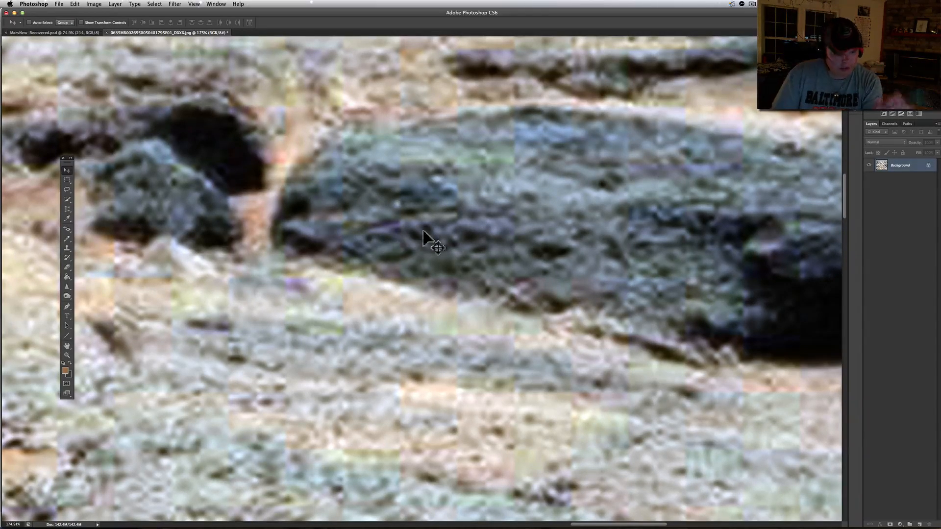
pyautogui.moveTo(504, 285)
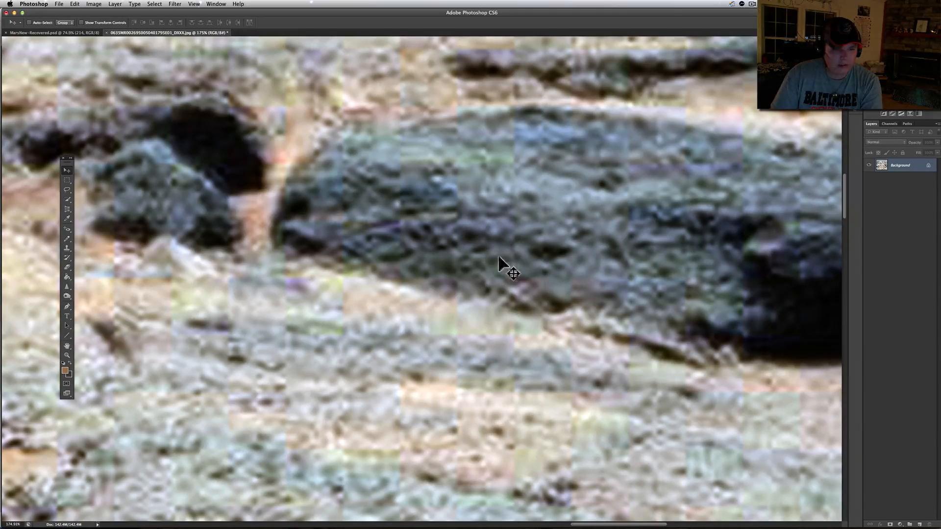
pyautogui.moveTo(505, 270)
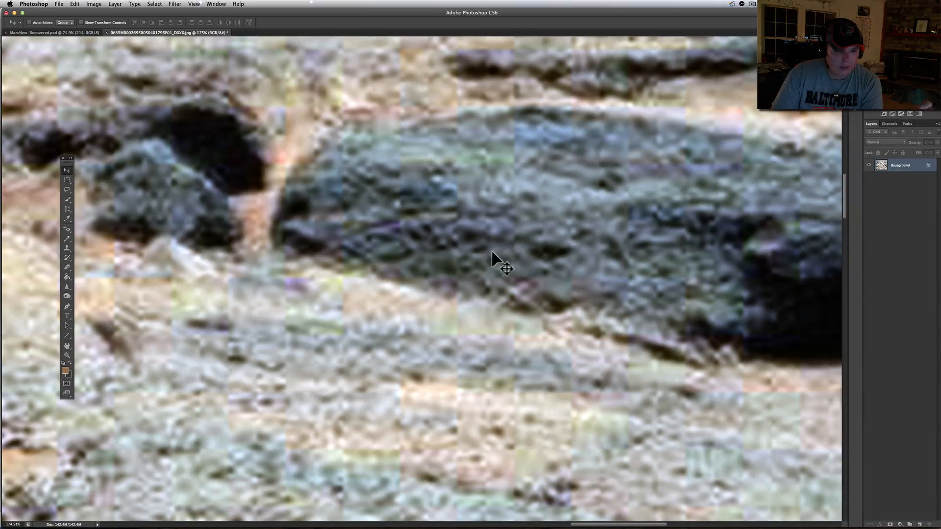
pyautogui.moveTo(513, 275)
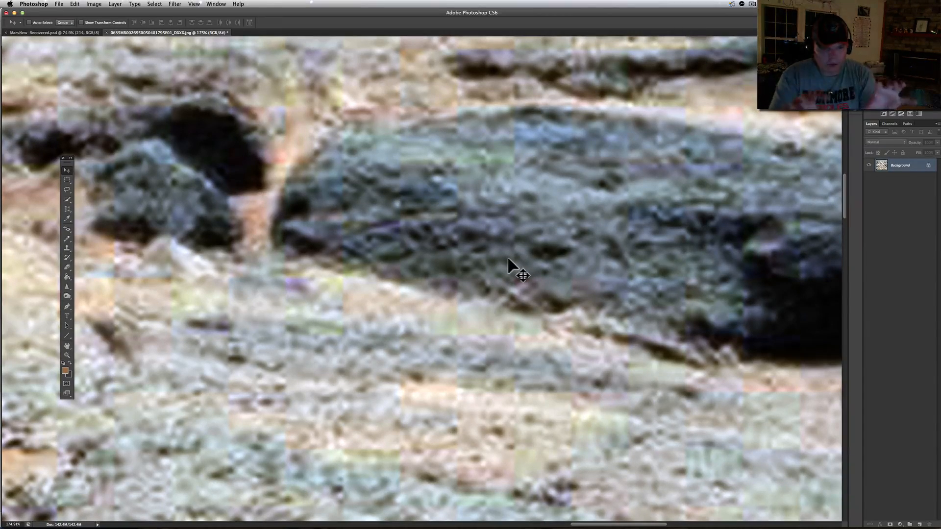
pyautogui.moveTo(573, 282)
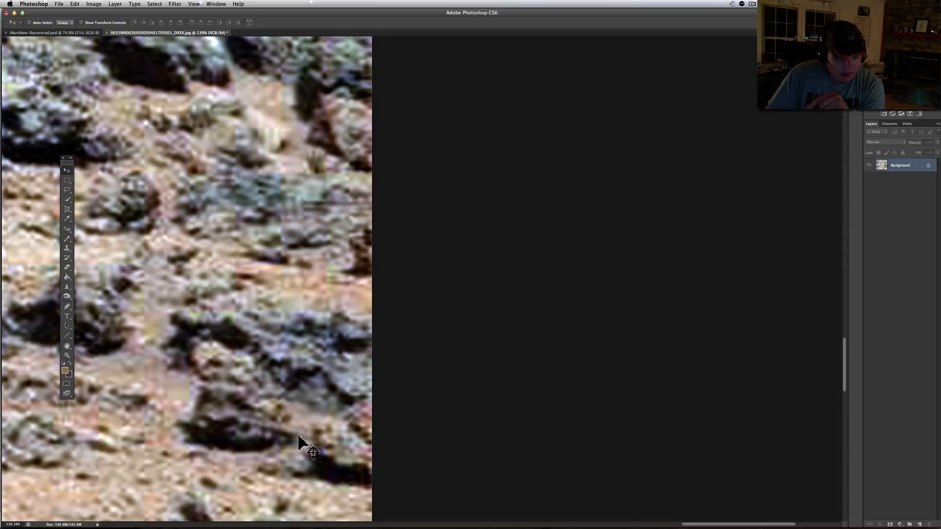
pyautogui.moveTo(330, 434)
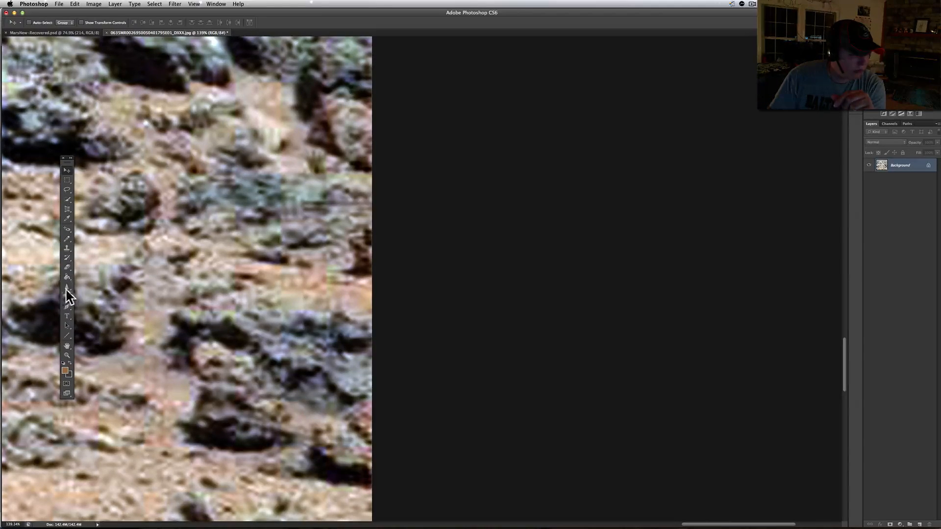
pyautogui.click(67, 171)
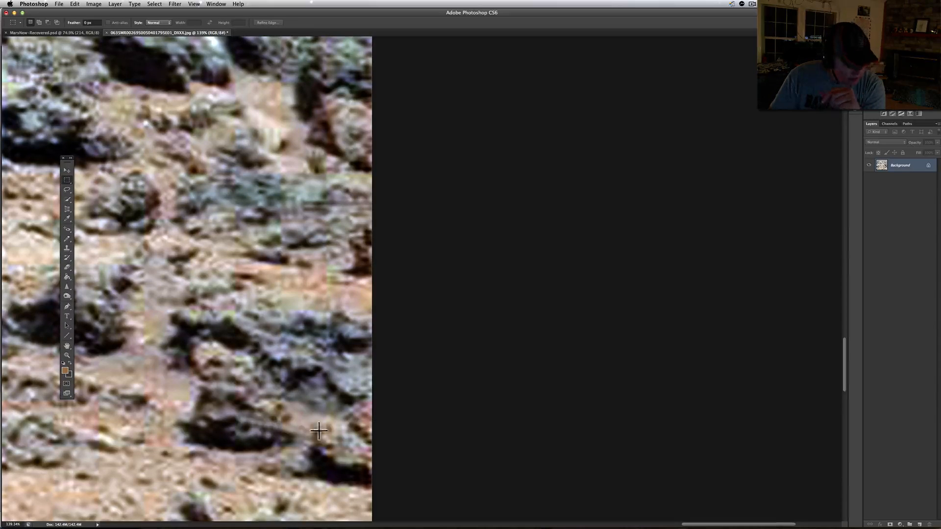
pyautogui.moveTo(279, 458)
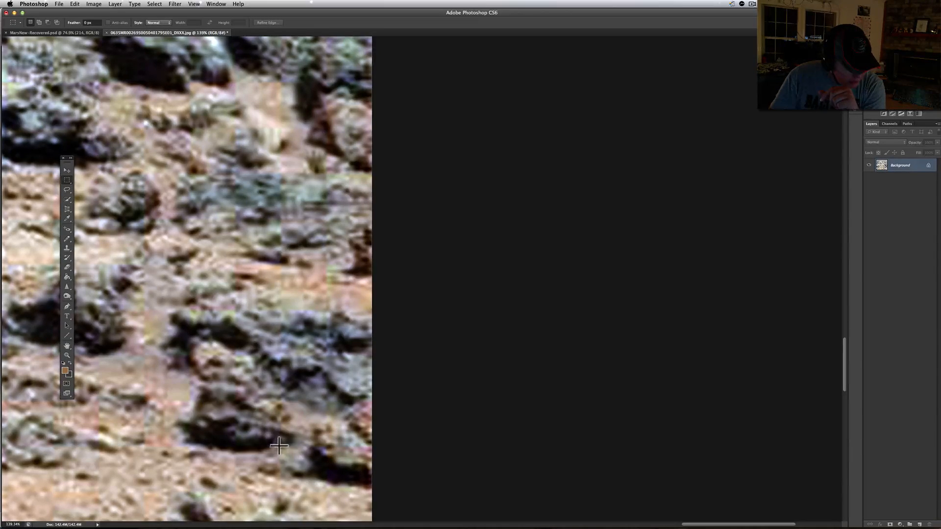
pyautogui.moveTo(240, 419)
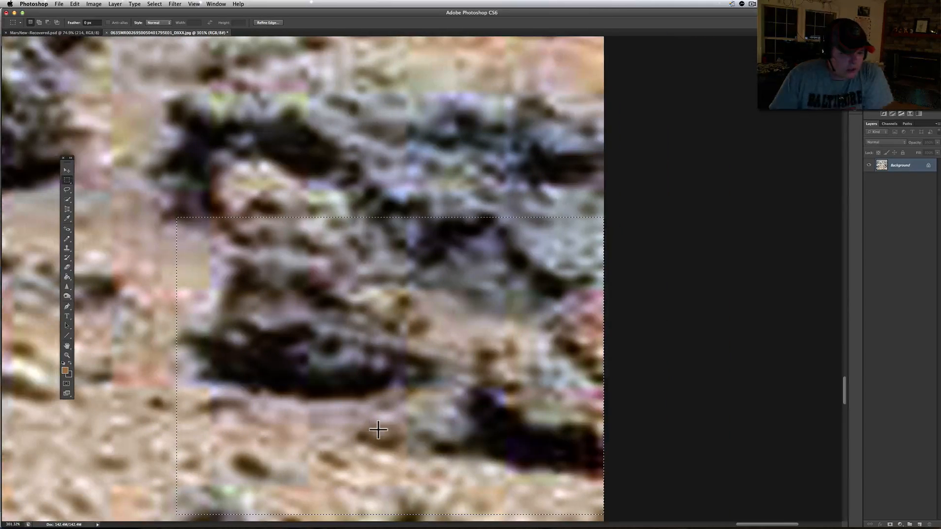
pyautogui.moveTo(110, 208)
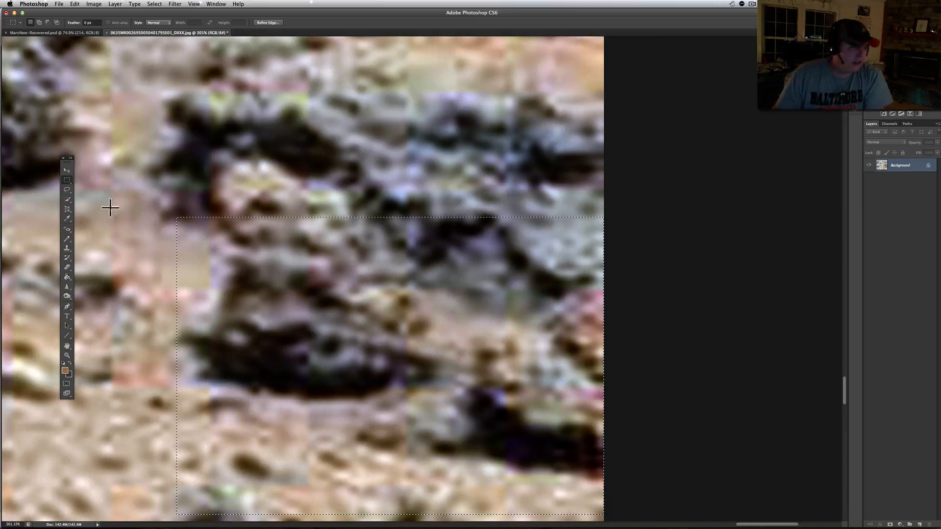
pyautogui.moveTo(143, 230)
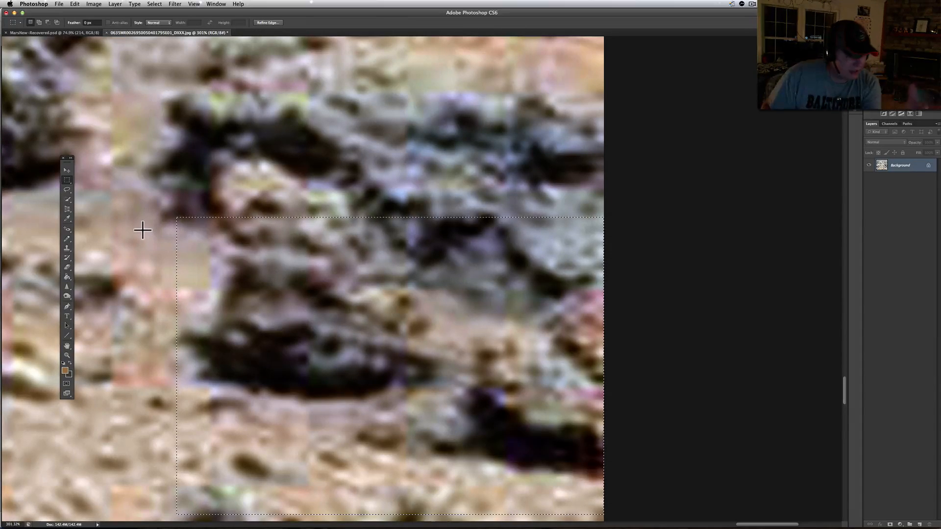
pyautogui.moveTo(218, 165)
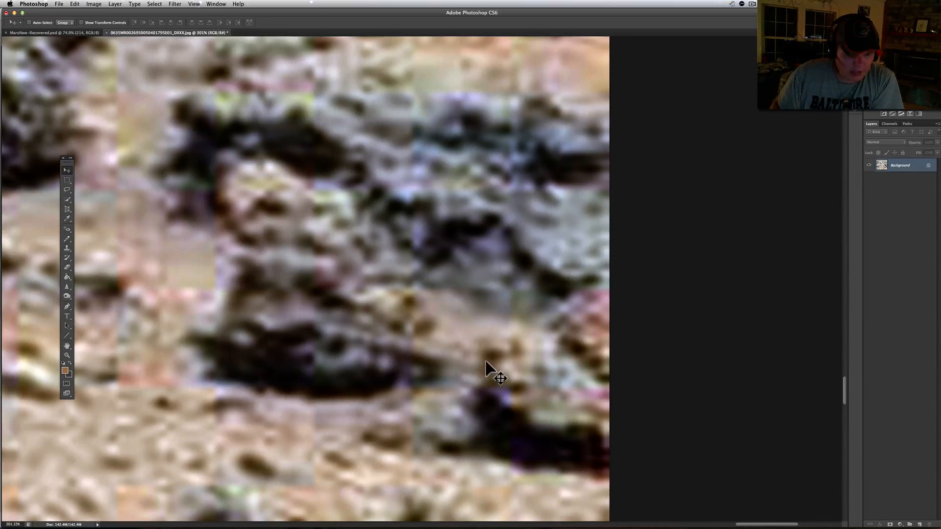
pyautogui.moveTo(408, 366)
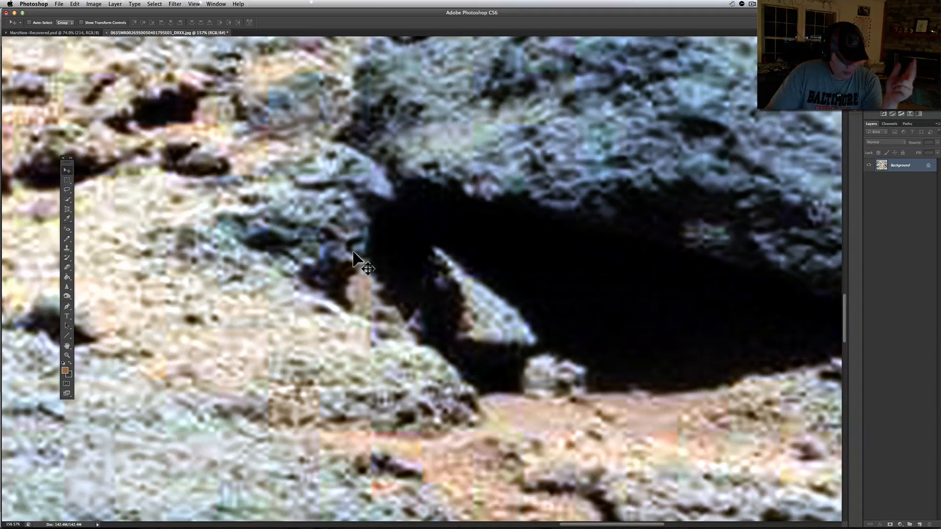
pyautogui.moveTo(339, 259)
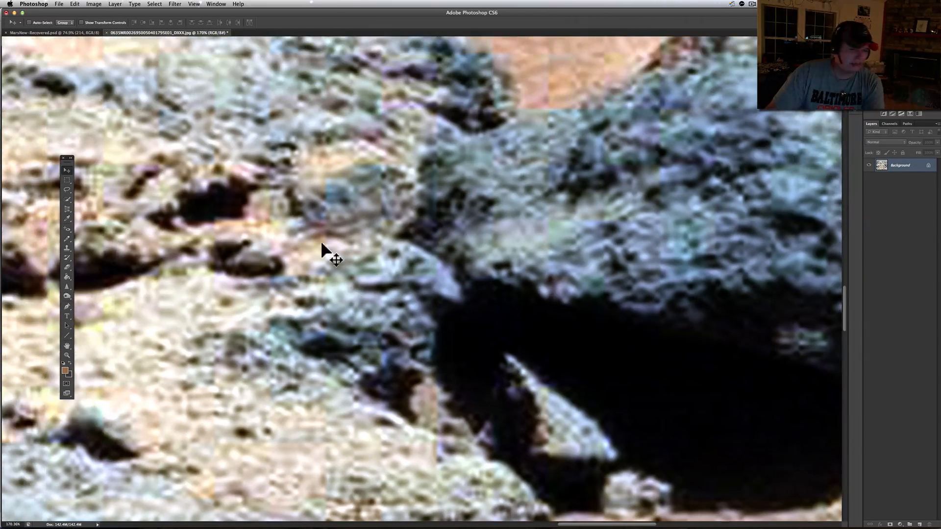
pyautogui.moveTo(408, 386)
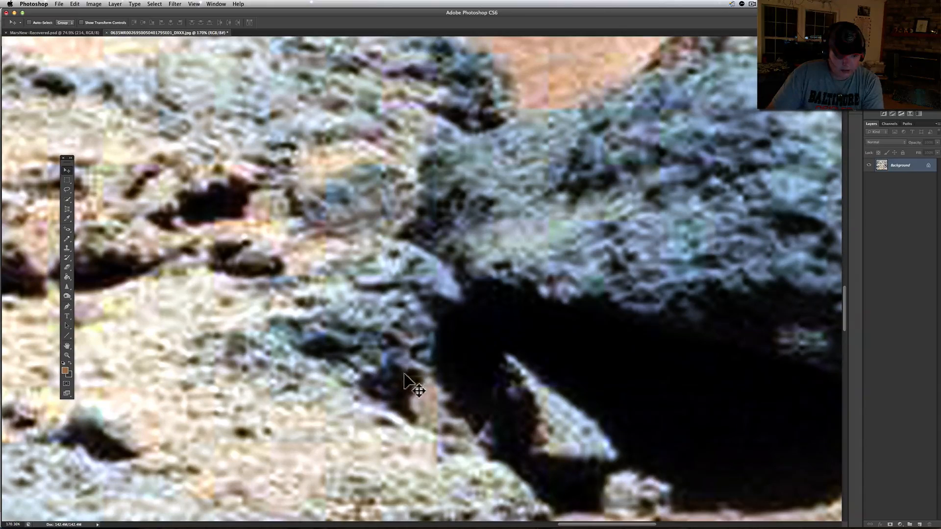
pyautogui.moveTo(385, 404)
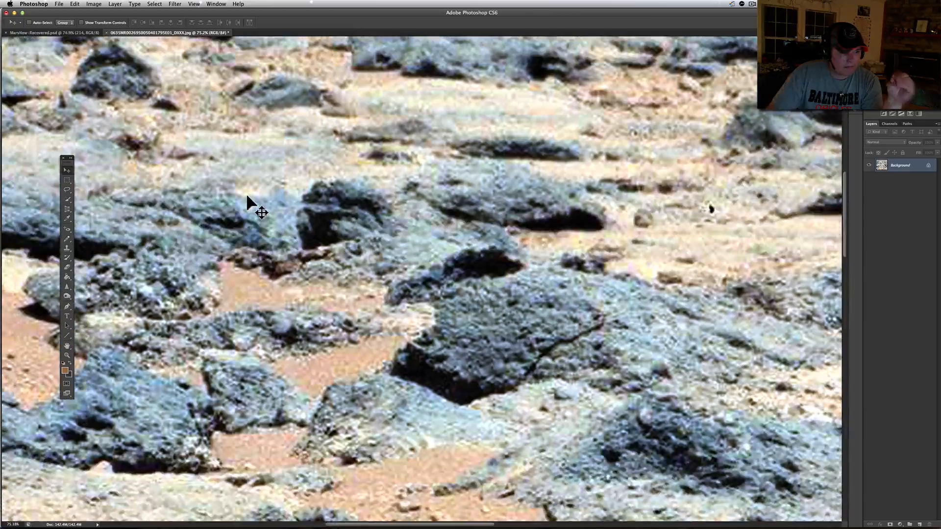
pyautogui.moveTo(212, 240)
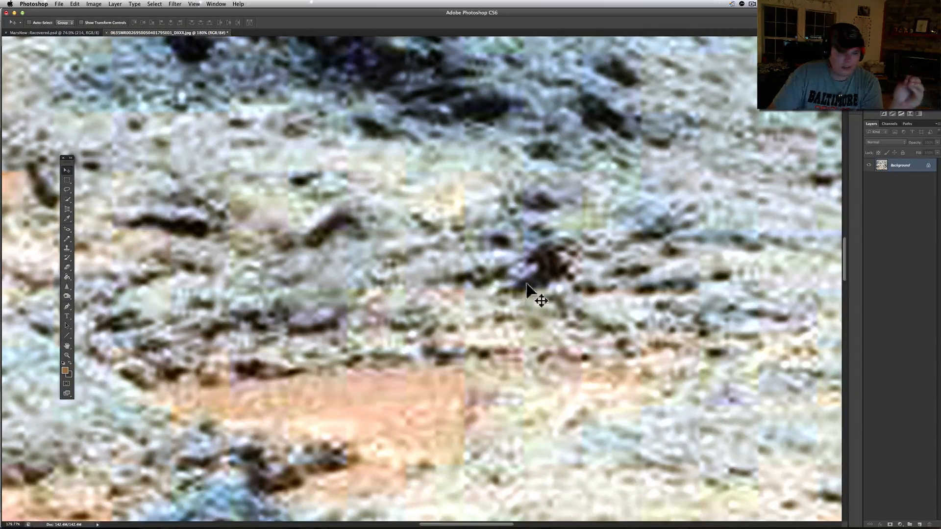
pyautogui.moveTo(538, 283)
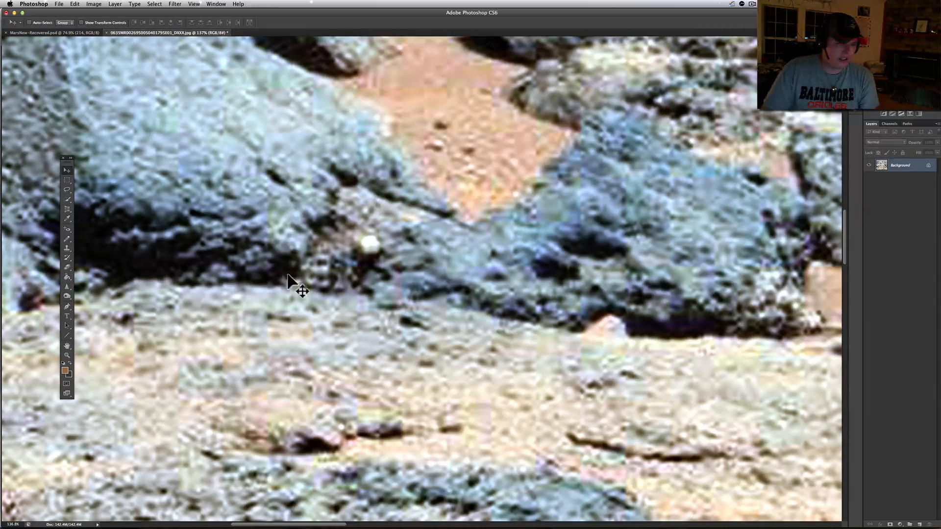
pyautogui.moveTo(352, 307)
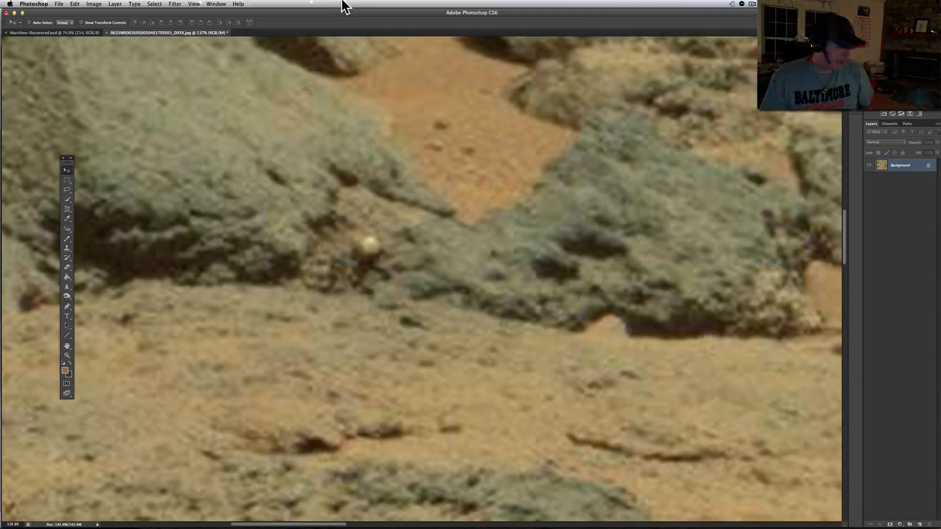
pyautogui.moveTo(395, 22)
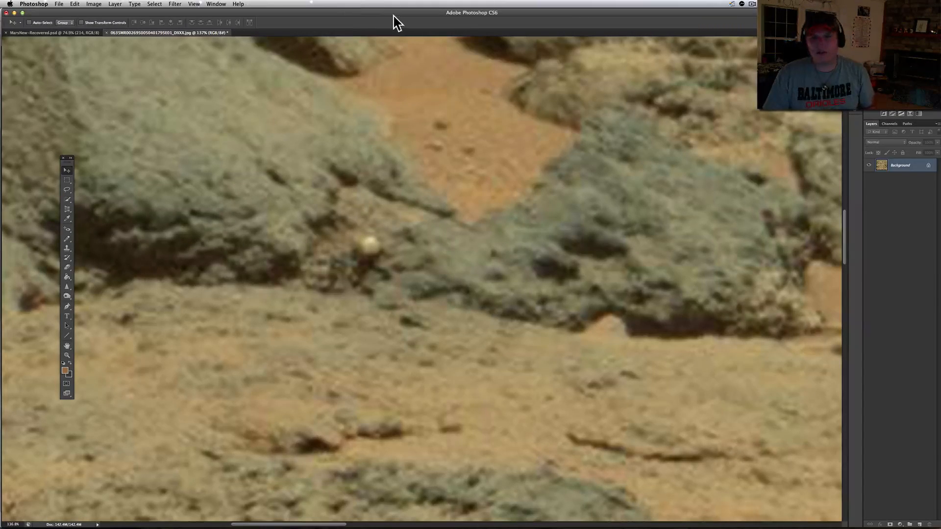
pyautogui.moveTo(528, 10)
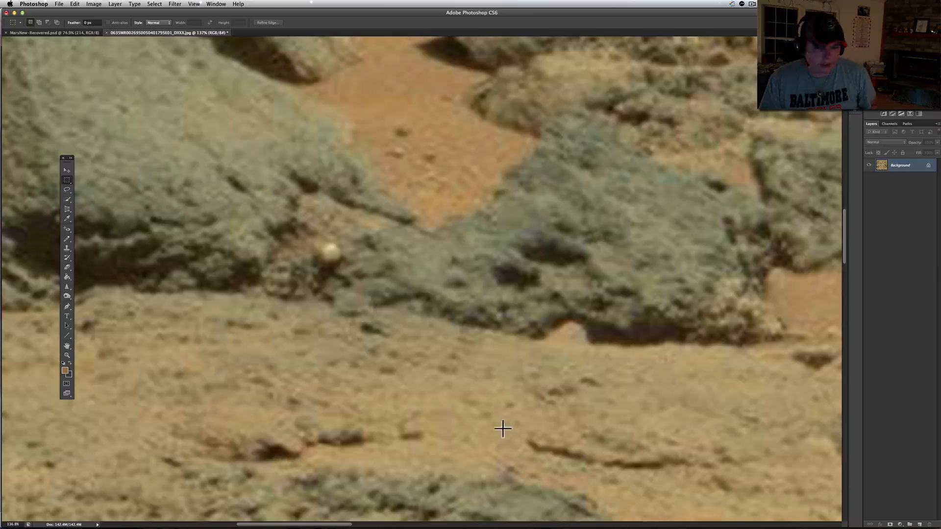
# Select a rectangle of sandy ground at lower right and list the Image adjustment commands
pyautogui.moveTo(498, 407); pyautogui.dragTo(749, 512)
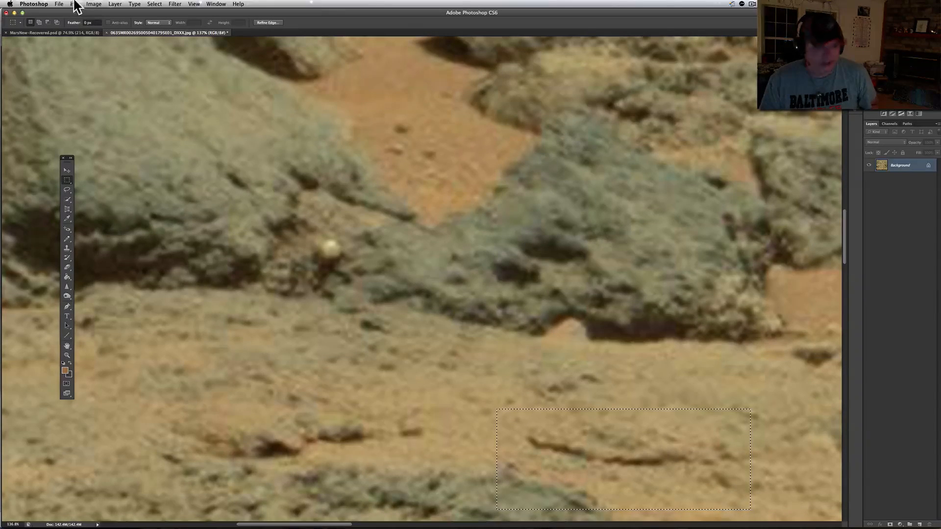
pyautogui.click(94, 3)
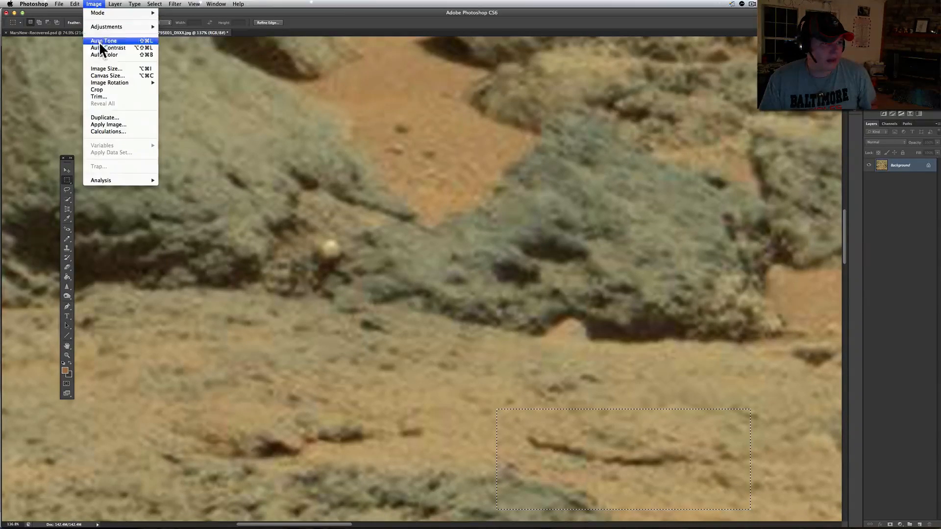